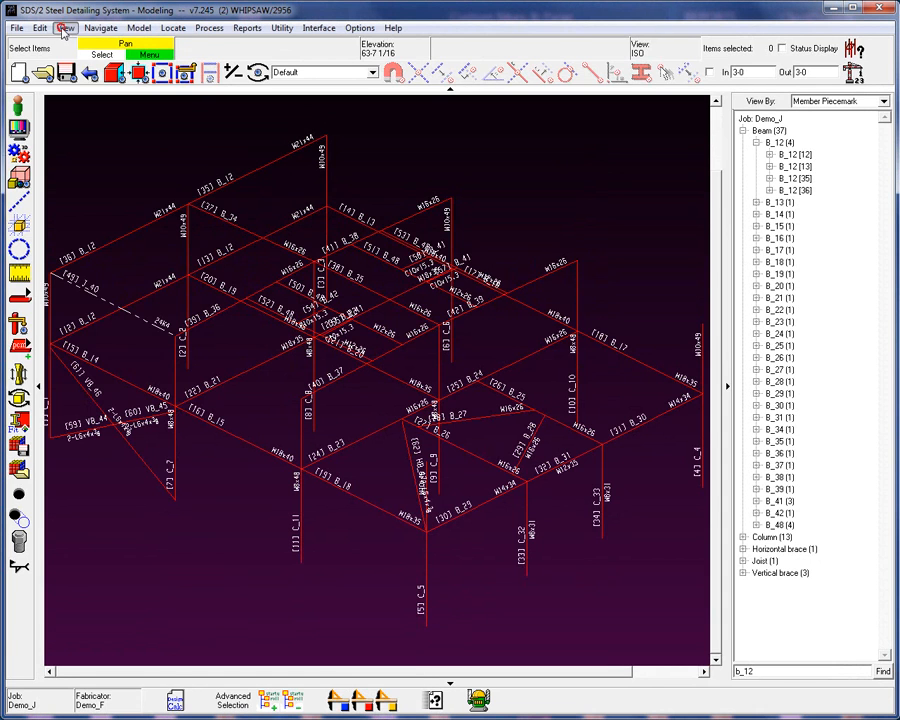
- Switch the model display to Stick mode from the View menu
click(65, 27)
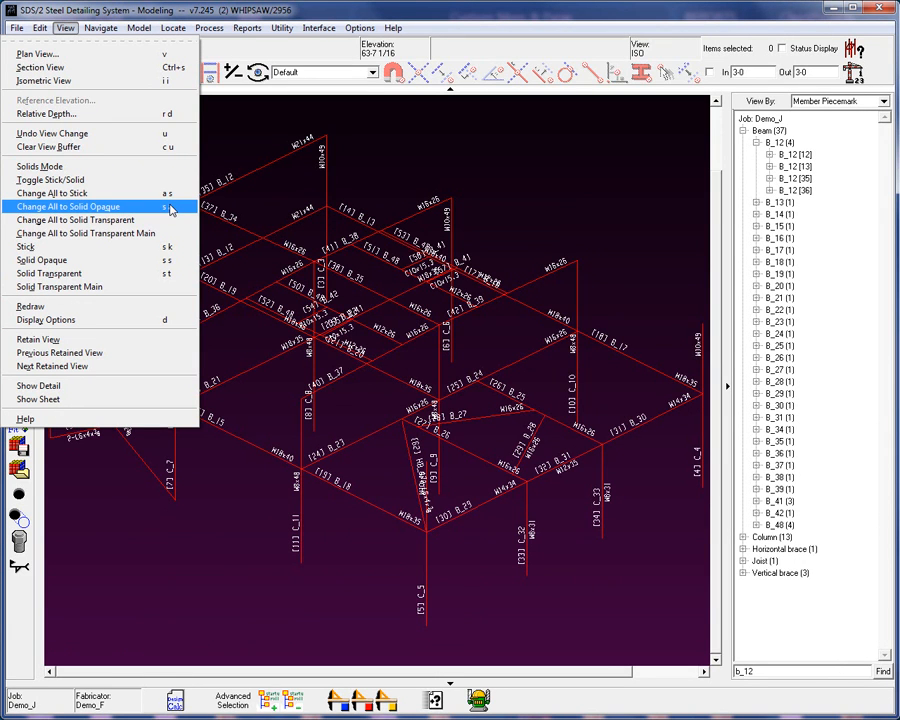
mouse_move(27, 246)
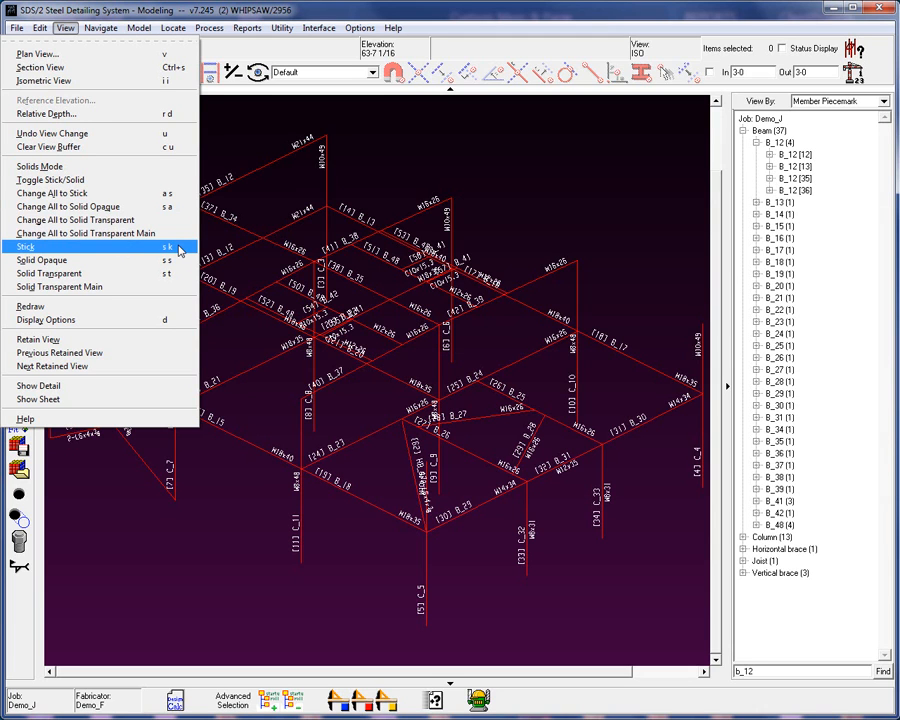
click(318, 27)
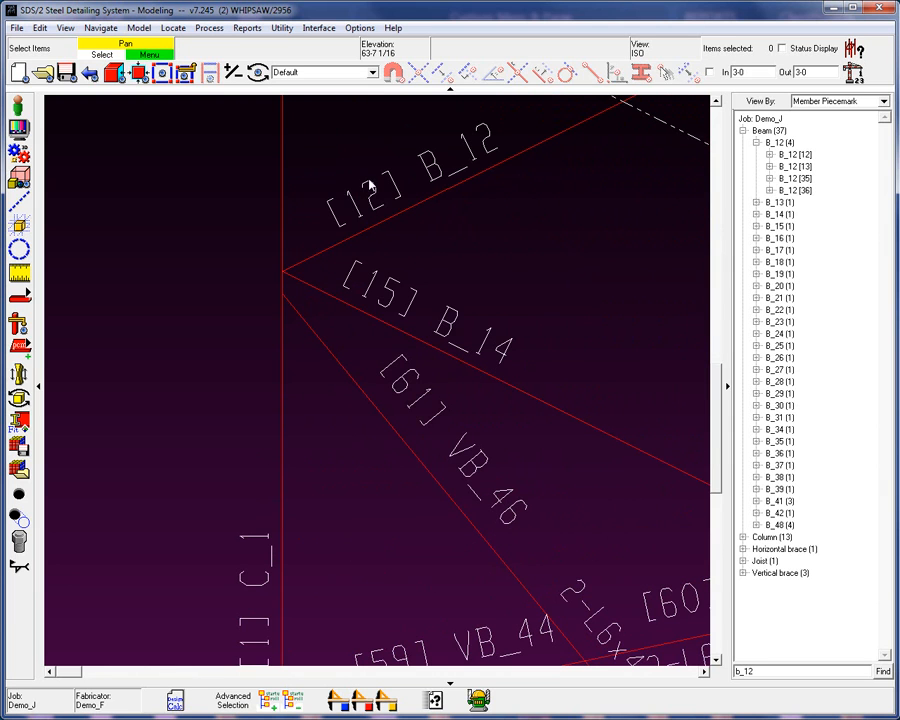
- Display column C_1, beam B_12 and brace VB_46 as Solid Opaque
click(370, 185)
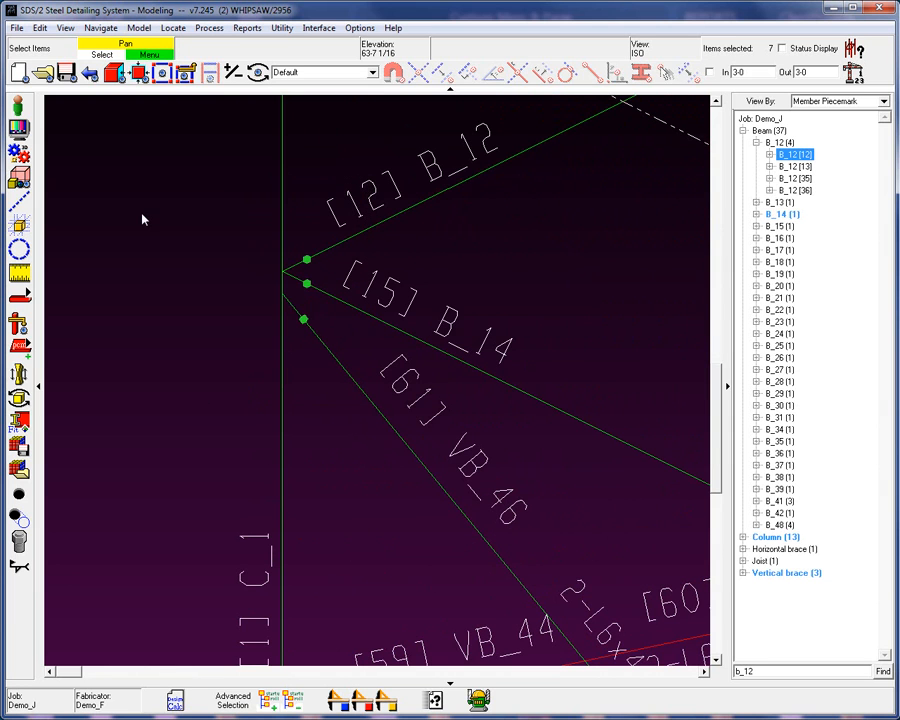
right_click(143, 219)
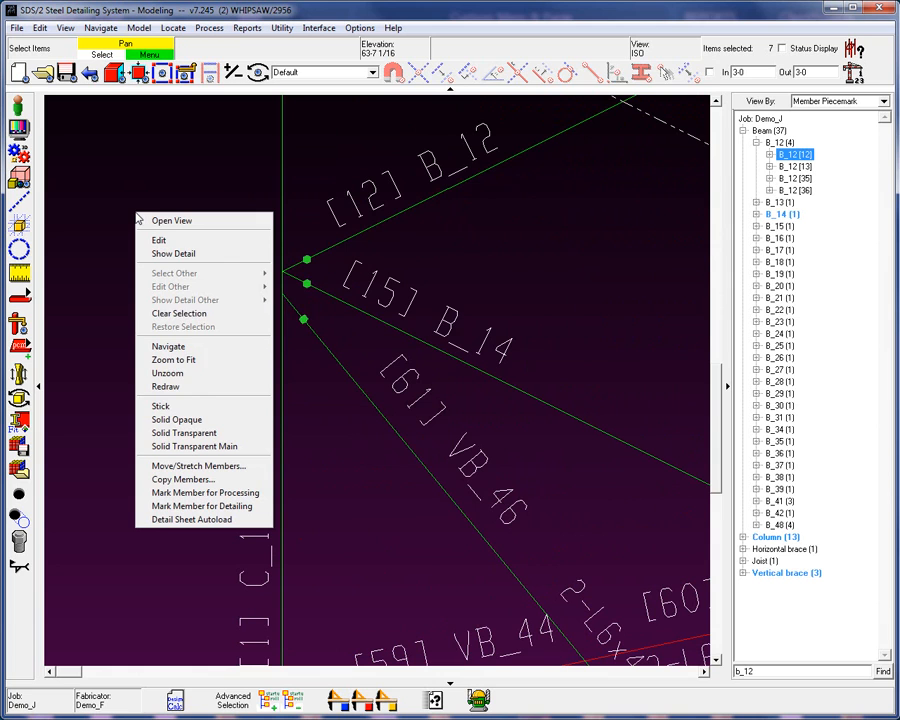
mouse_move(176, 419)
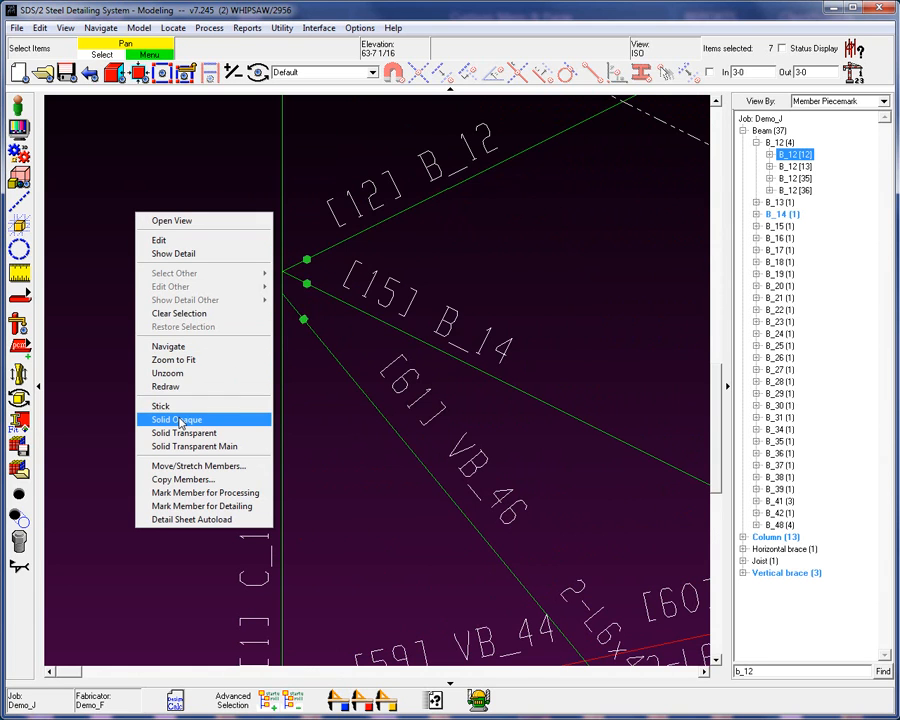
click(176, 419)
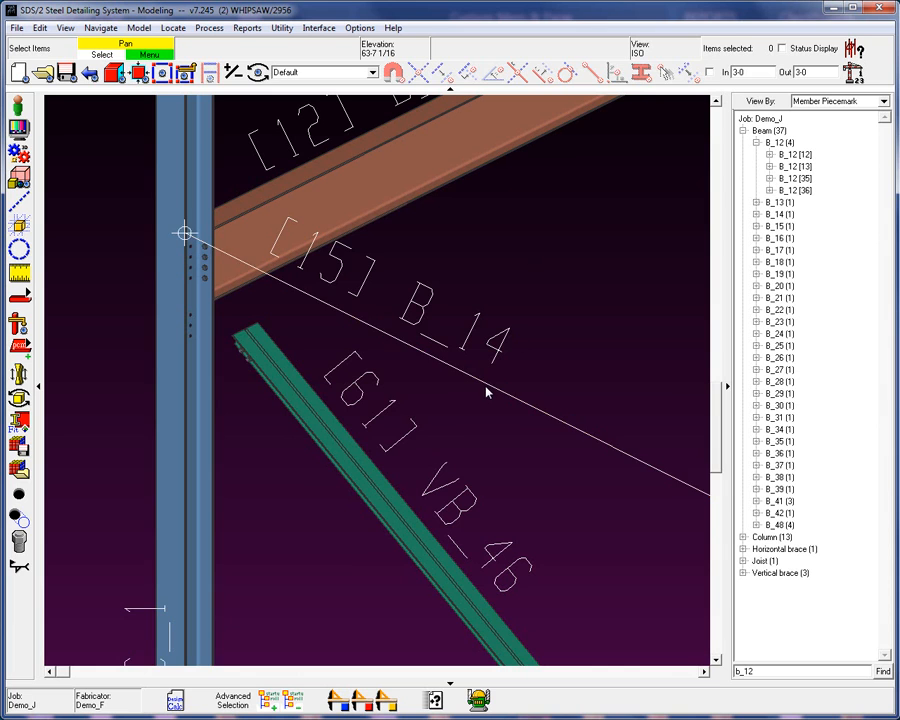
- Toggle beam B_14 to Solid Opaque, then leave it Solid Transparent
click(485, 393)
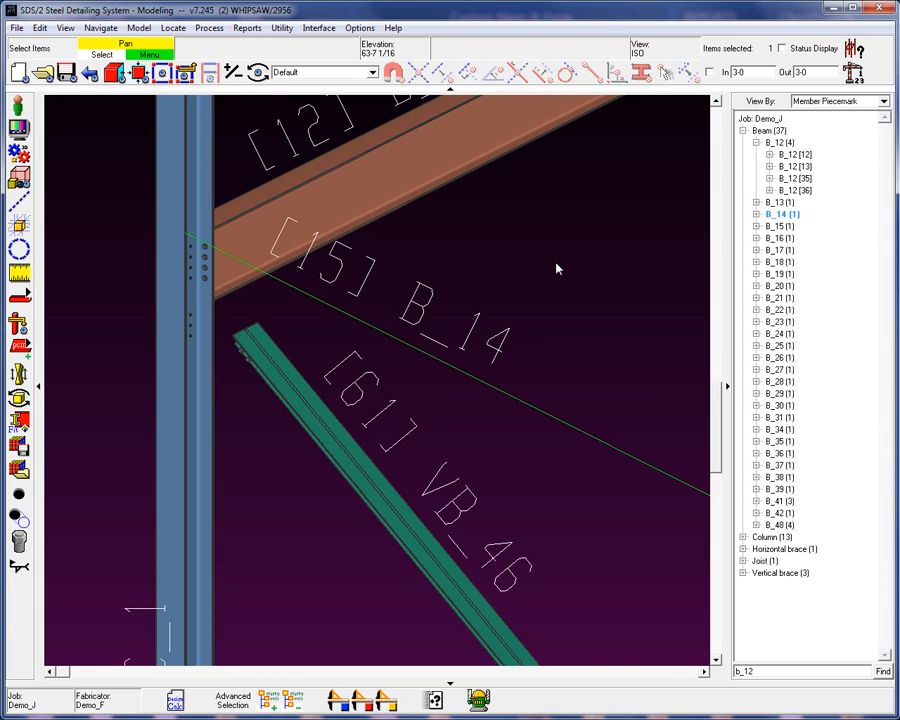
click(547, 271)
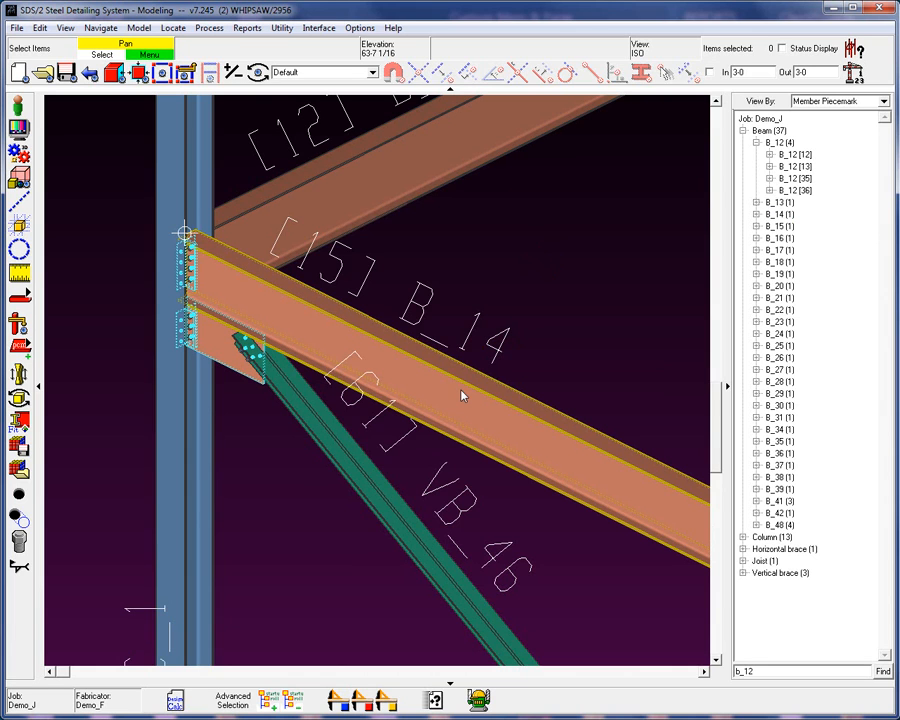
mouse_move(462, 400)
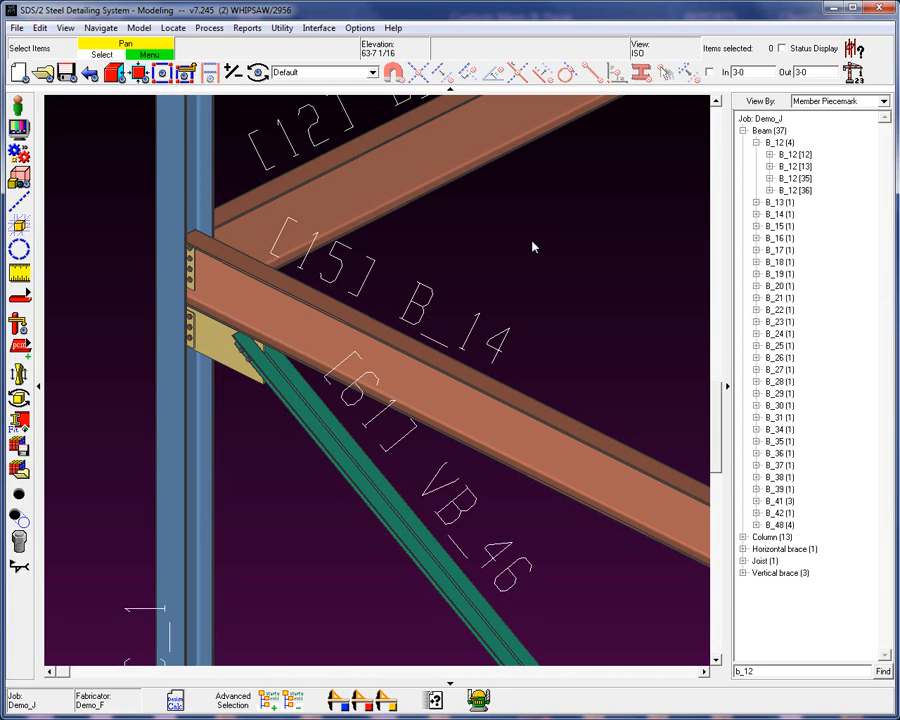
click(485, 437)
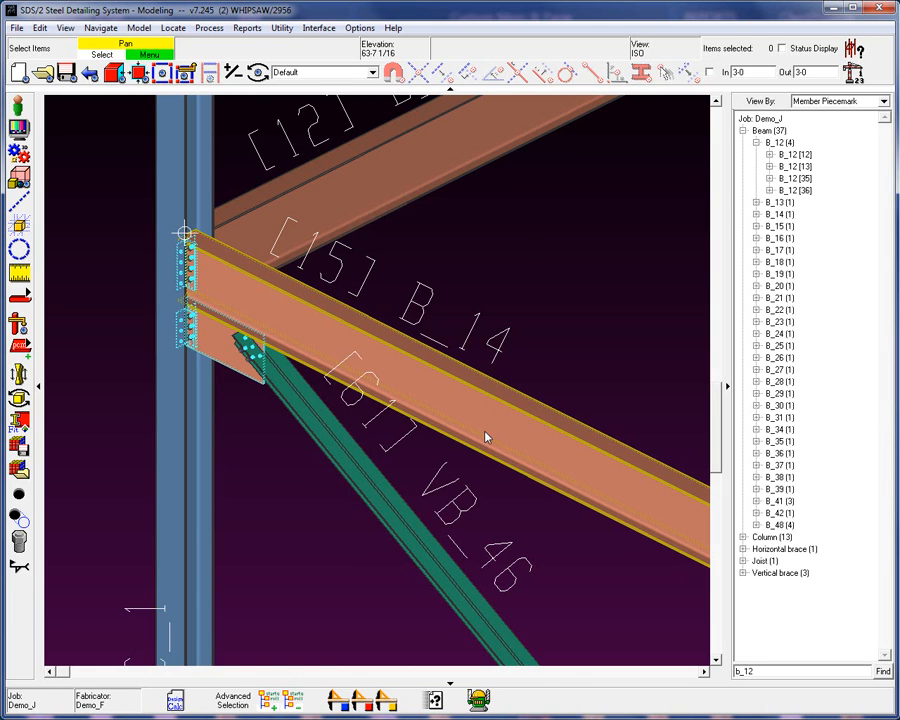
mouse_move(486, 436)
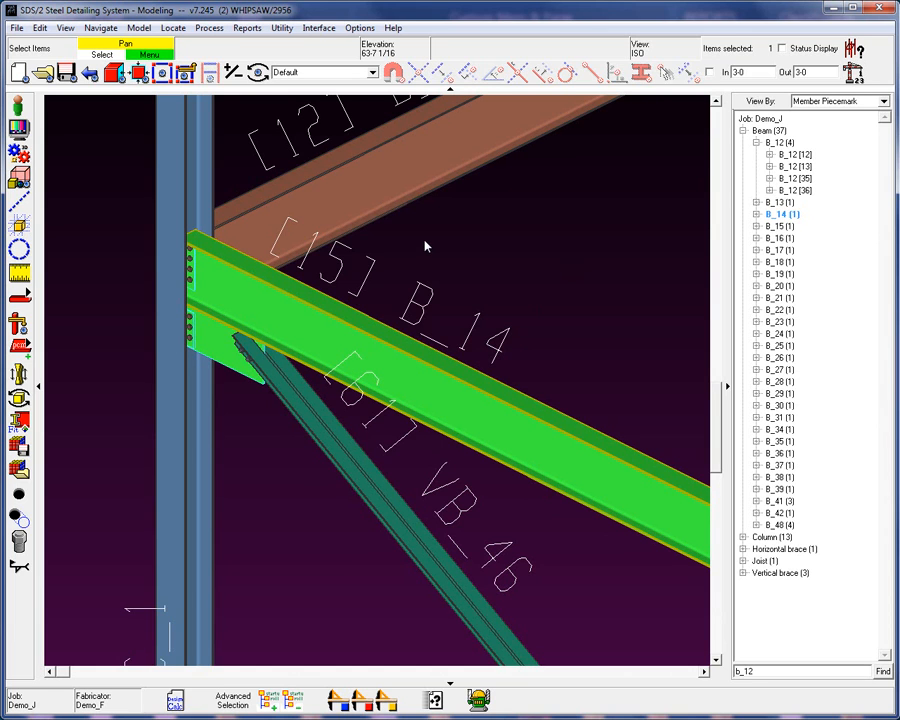
mouse_move(436, 256)
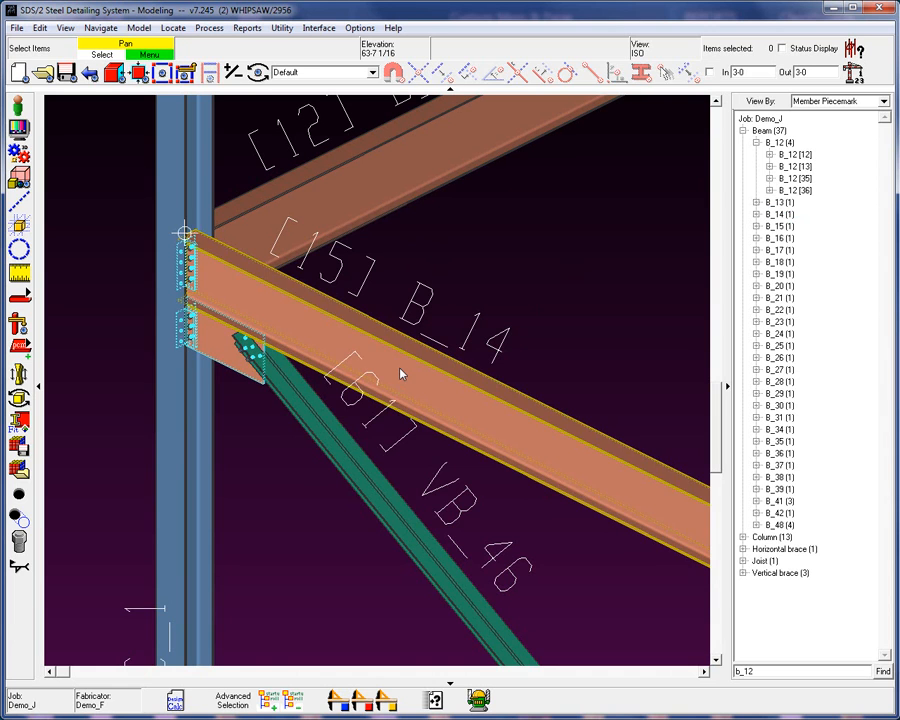
- Try Select Other and the Material filter, restore Default, and open Beam Edit for B_14
right_click(400, 375)
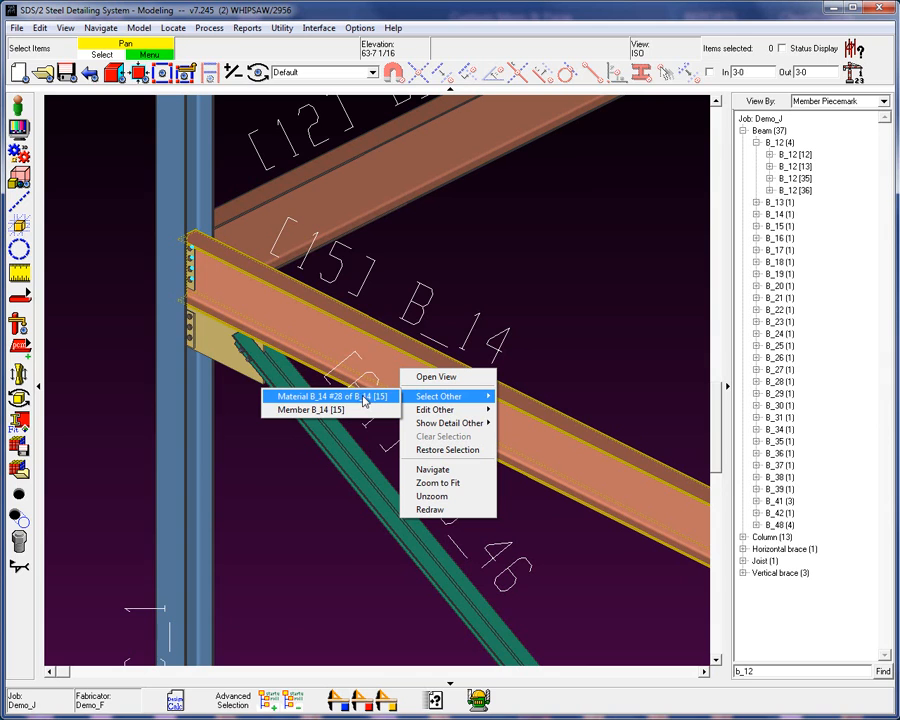
mouse_move(310, 410)
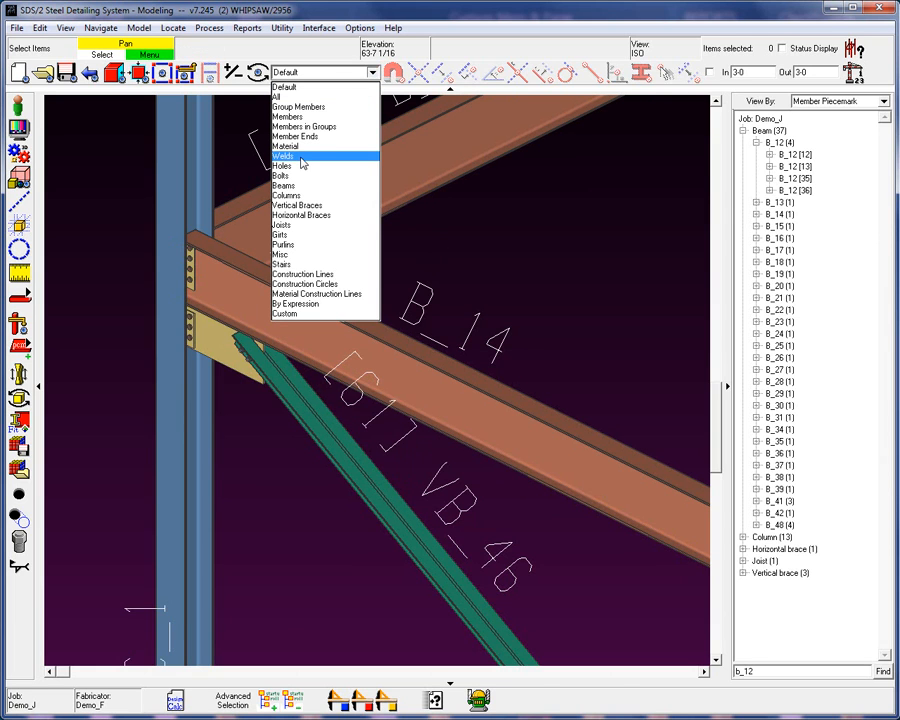
click(285, 146)
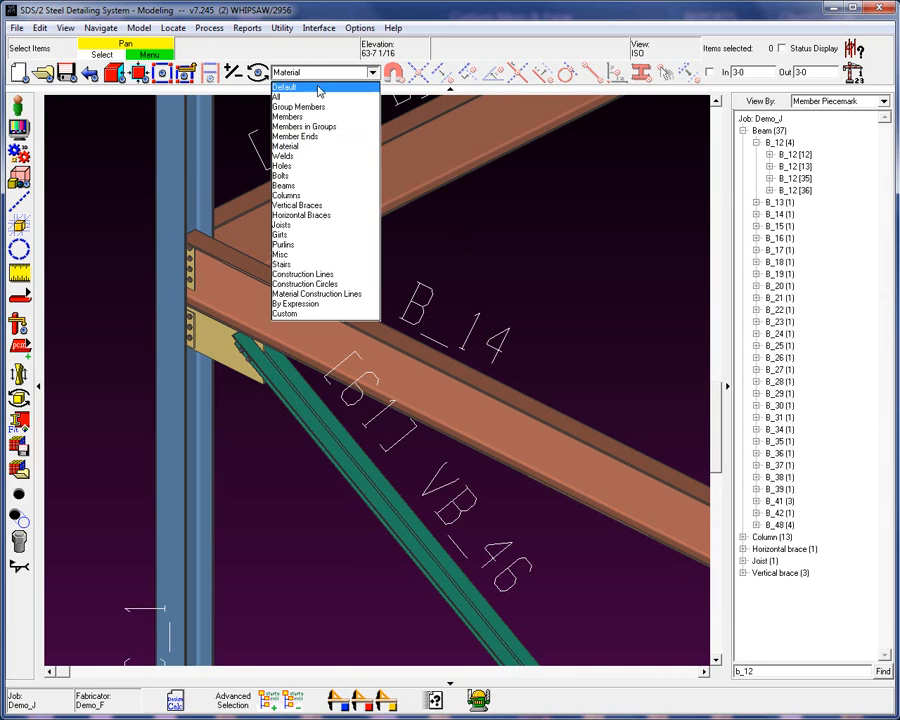
click(285, 87)
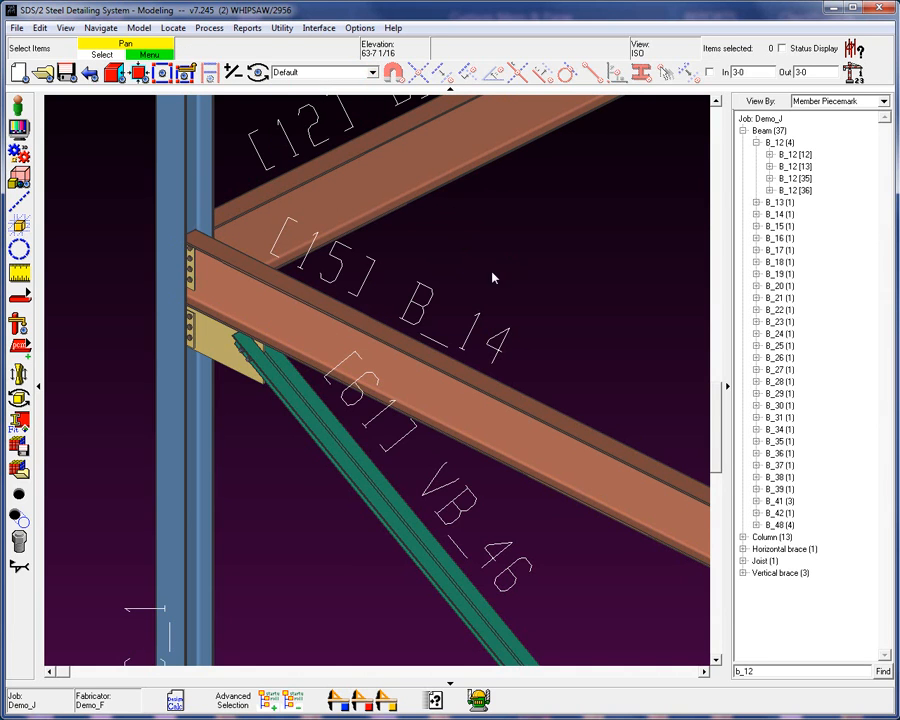
click(477, 285)
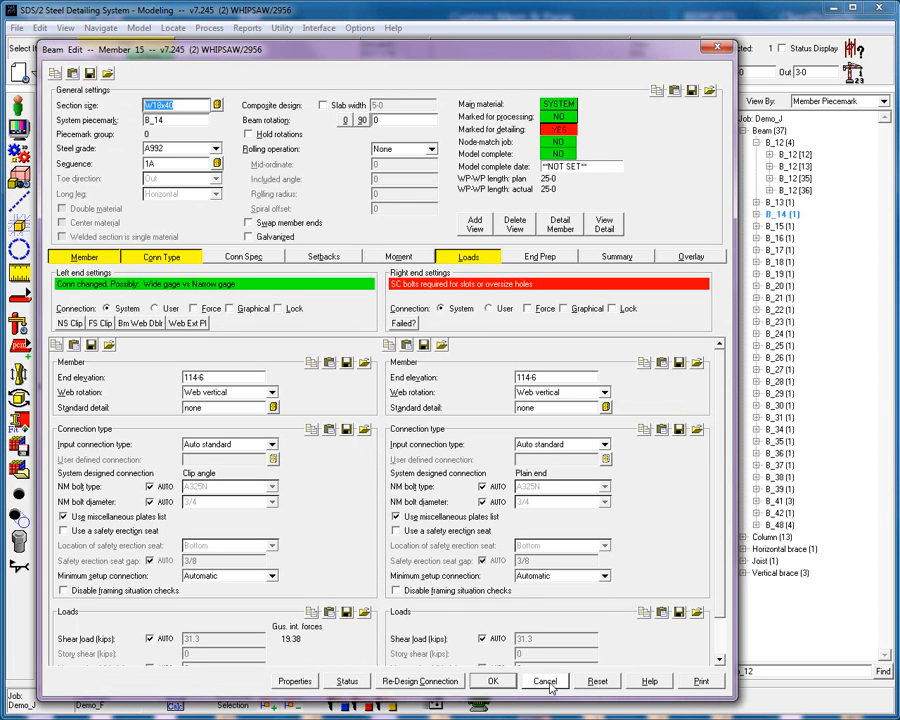
- Cancel the B_14 Beam Edit form without changes
click(544, 681)
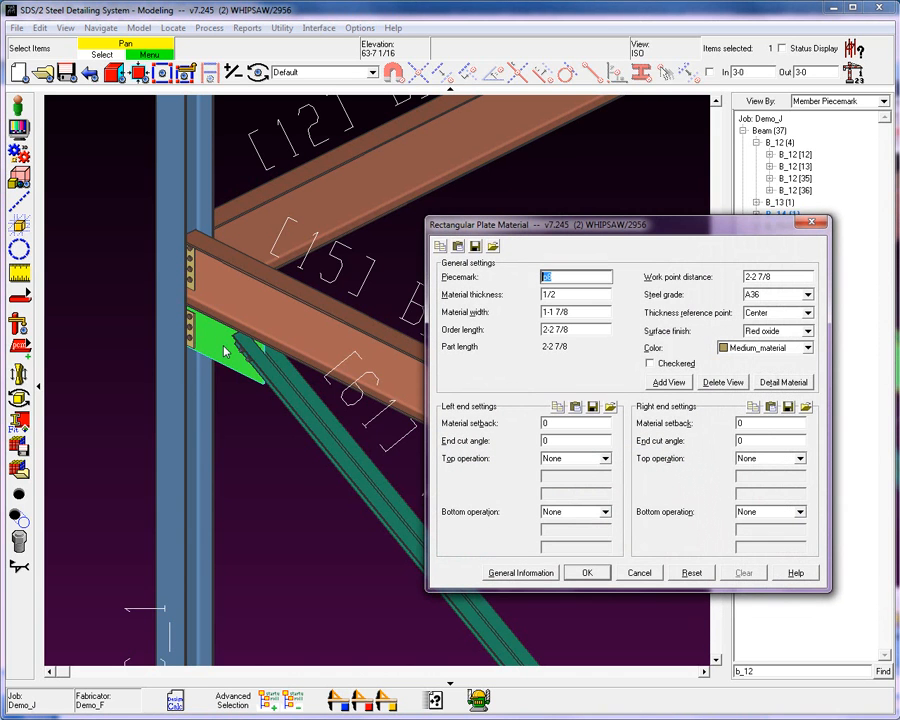
mouse_move(655, 487)
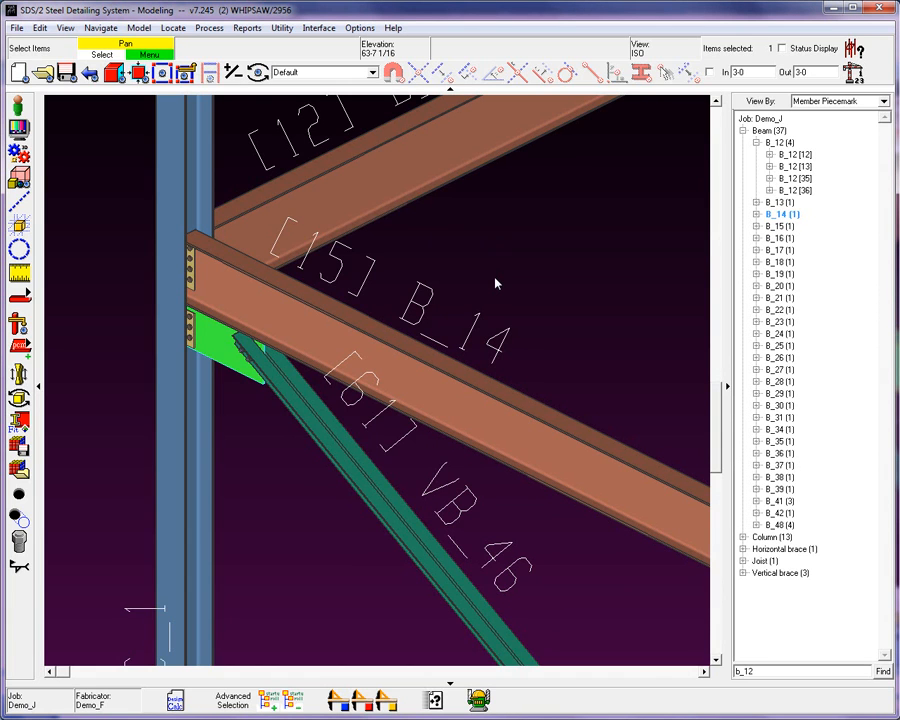
mouse_move(463, 283)
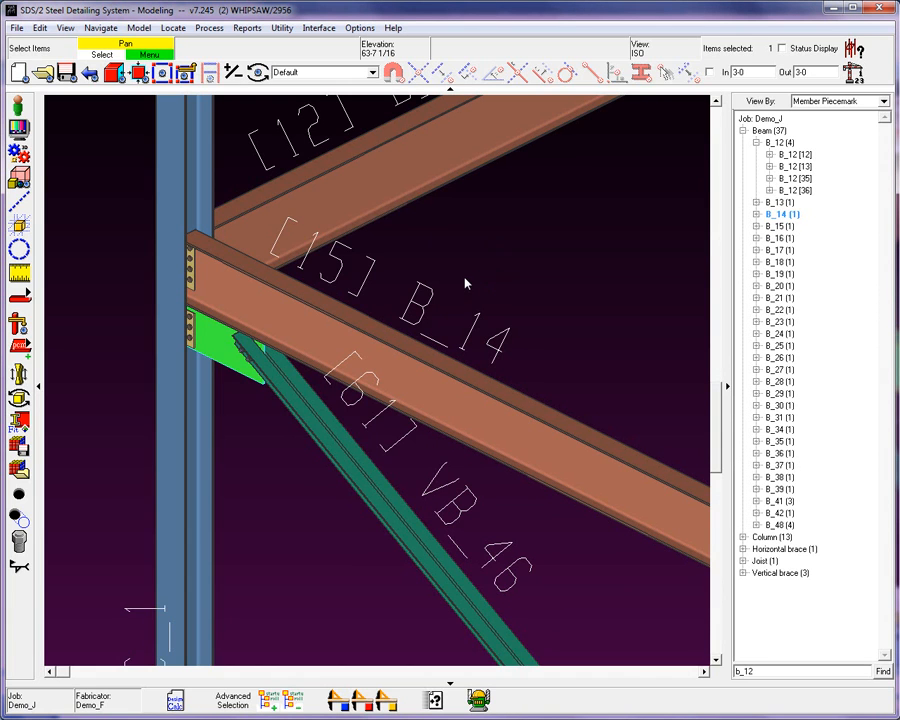
- Set the column to Solid Transparent Main, then to Solid Transparent
click(197, 175)
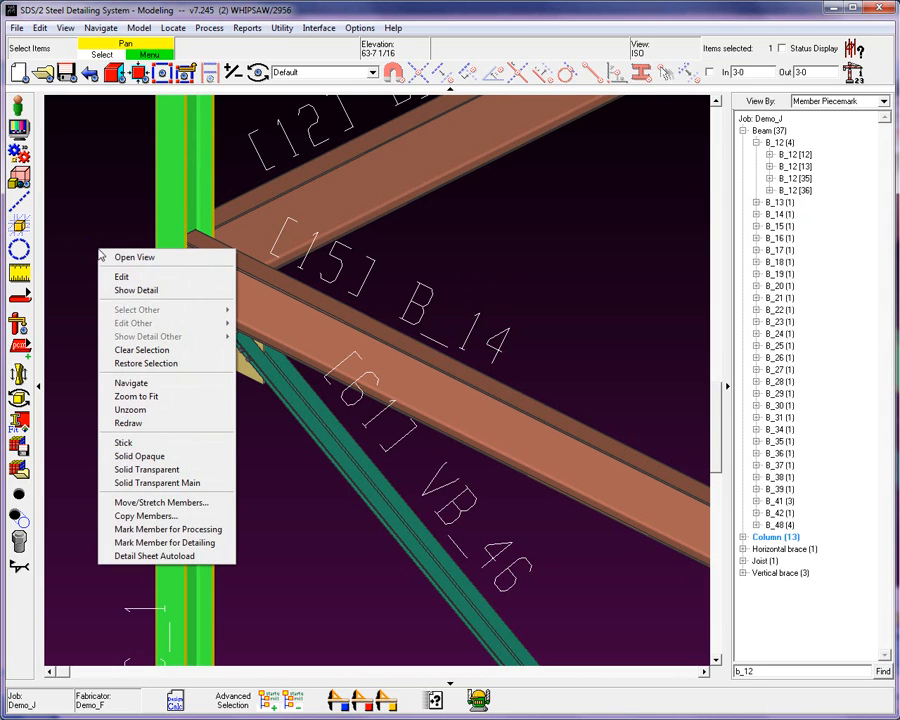
mouse_move(157, 483)
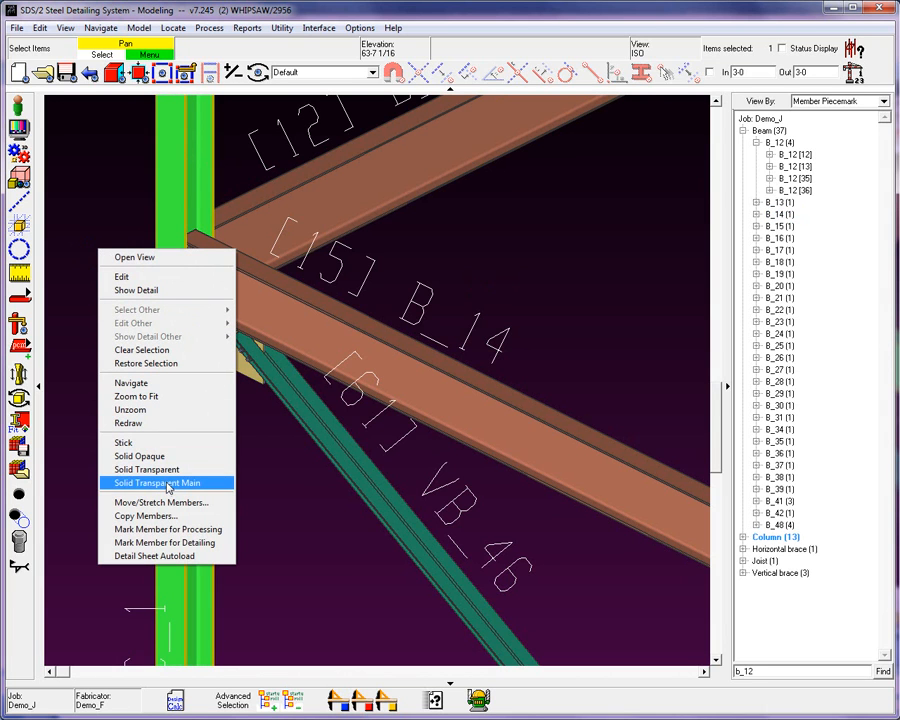
click(157, 482)
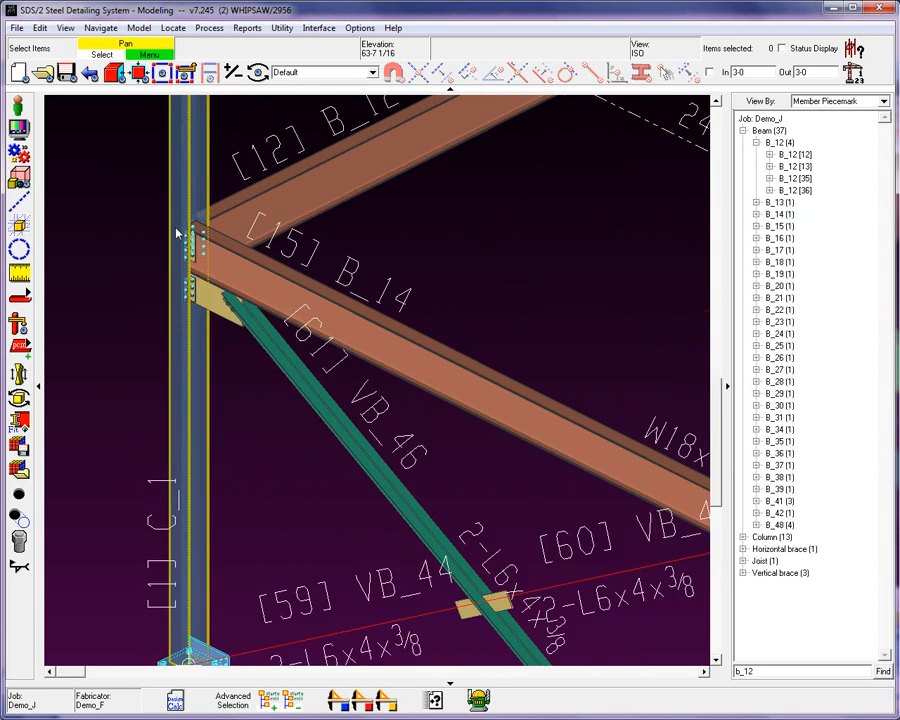
right_click(195, 240)
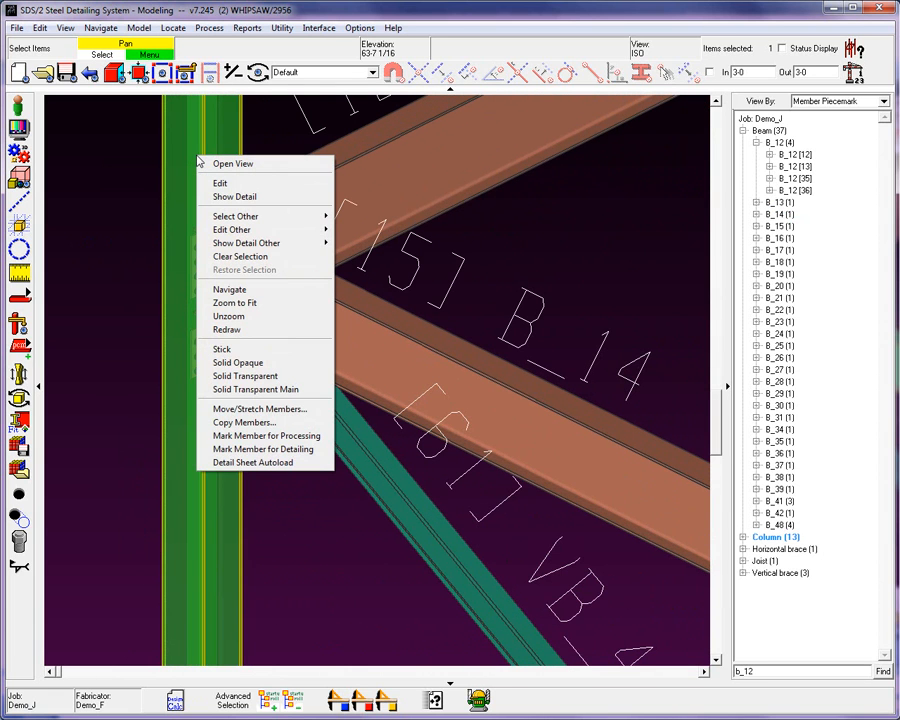
mouse_move(266, 375)
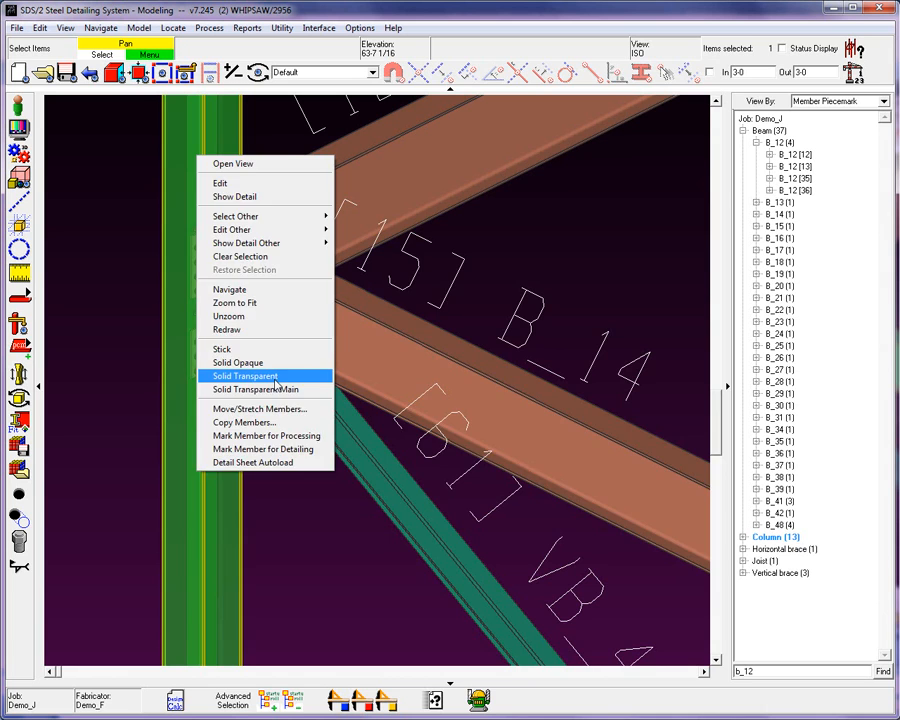
click(245, 375)
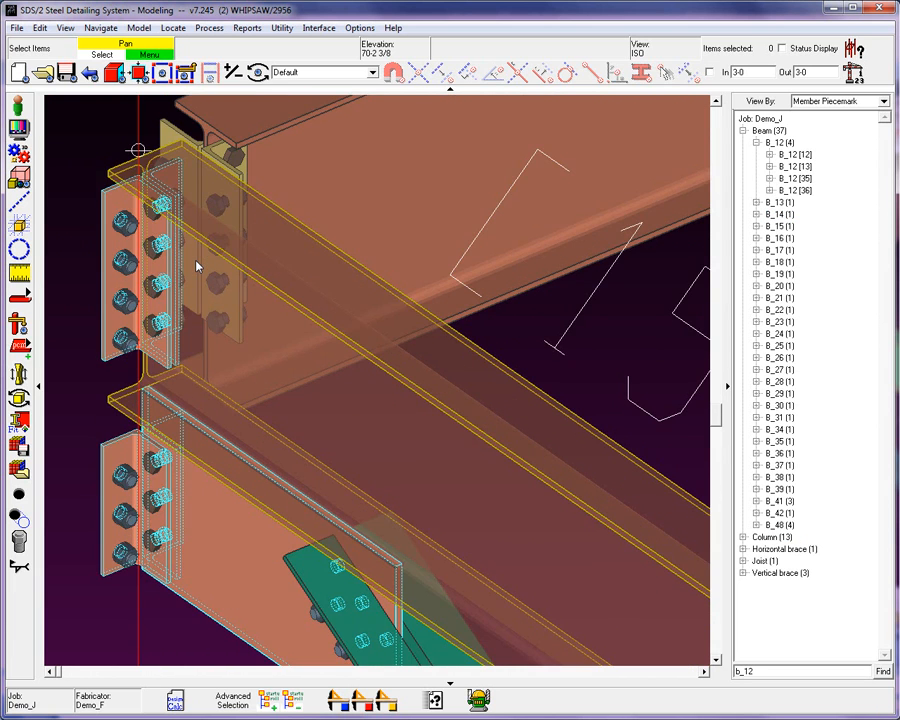
click(797, 154)
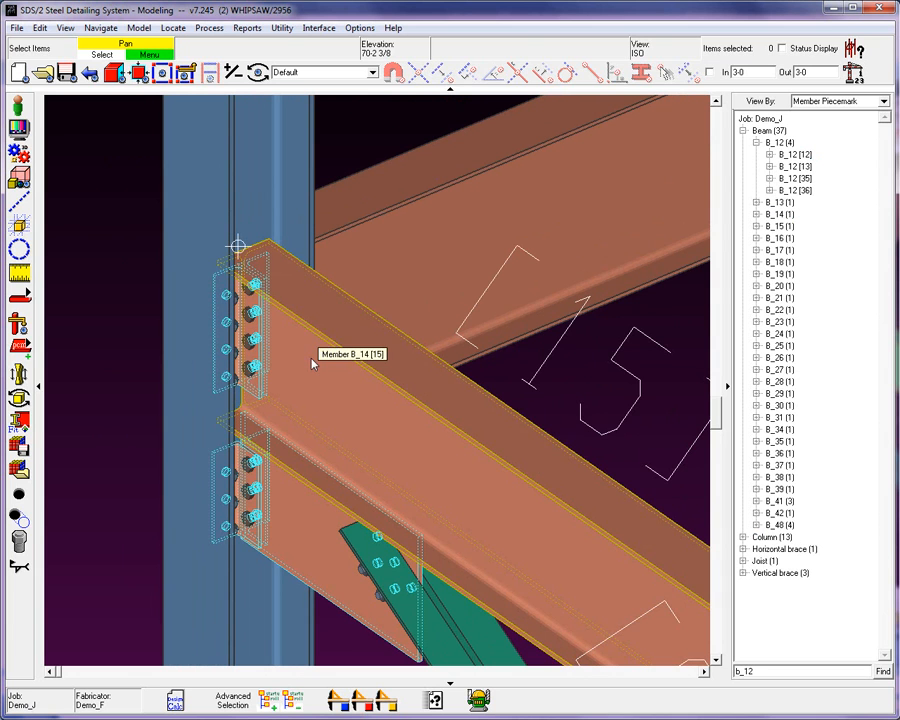
right_click(313, 363)
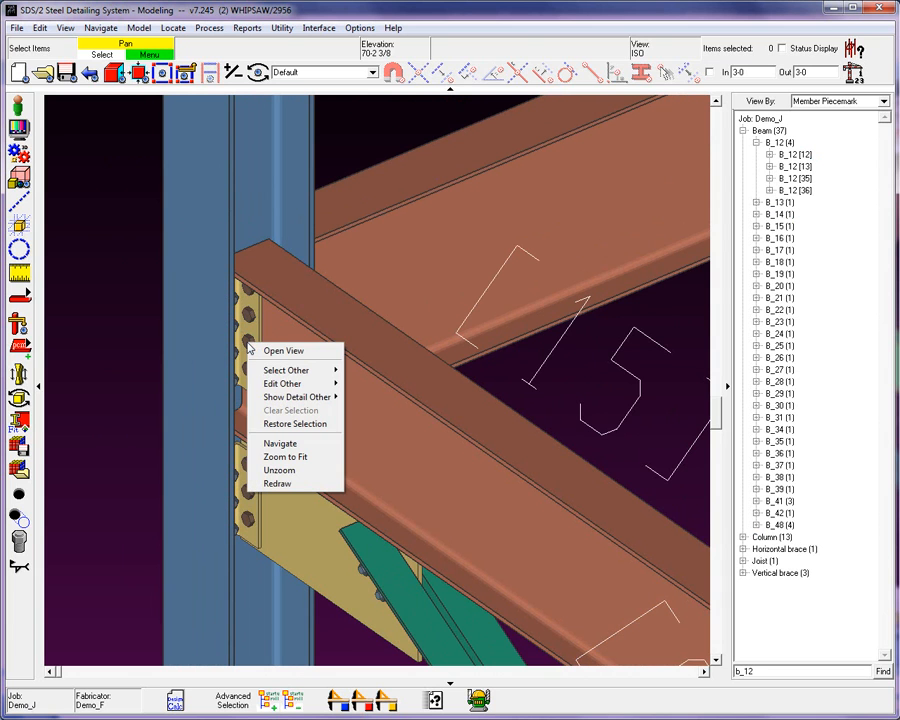
click(286, 370)
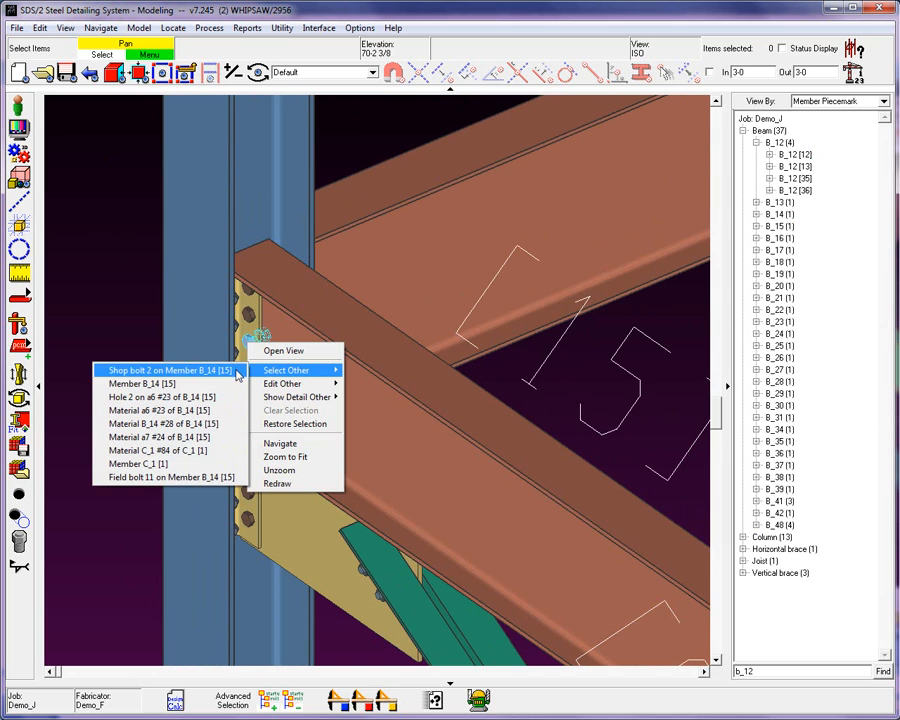
mouse_move(165, 397)
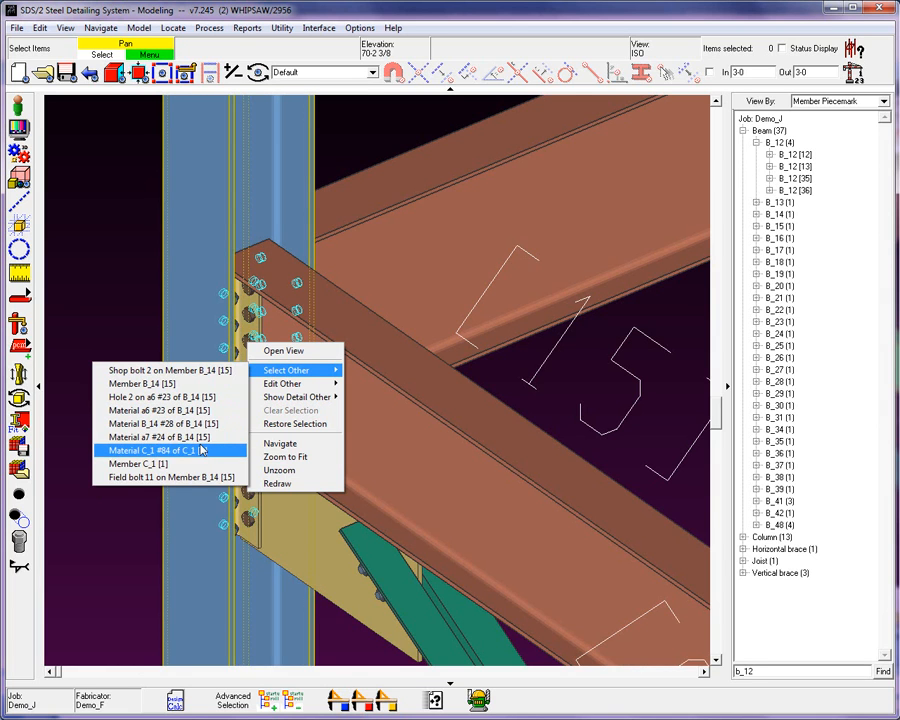
mouse_move(168, 477)
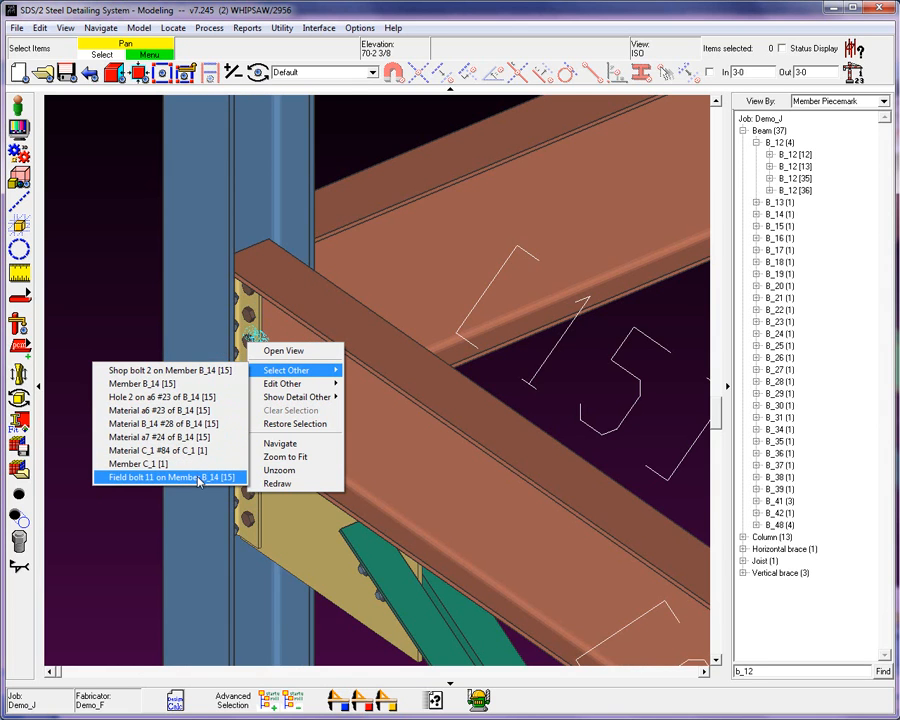
mouse_move(155, 437)
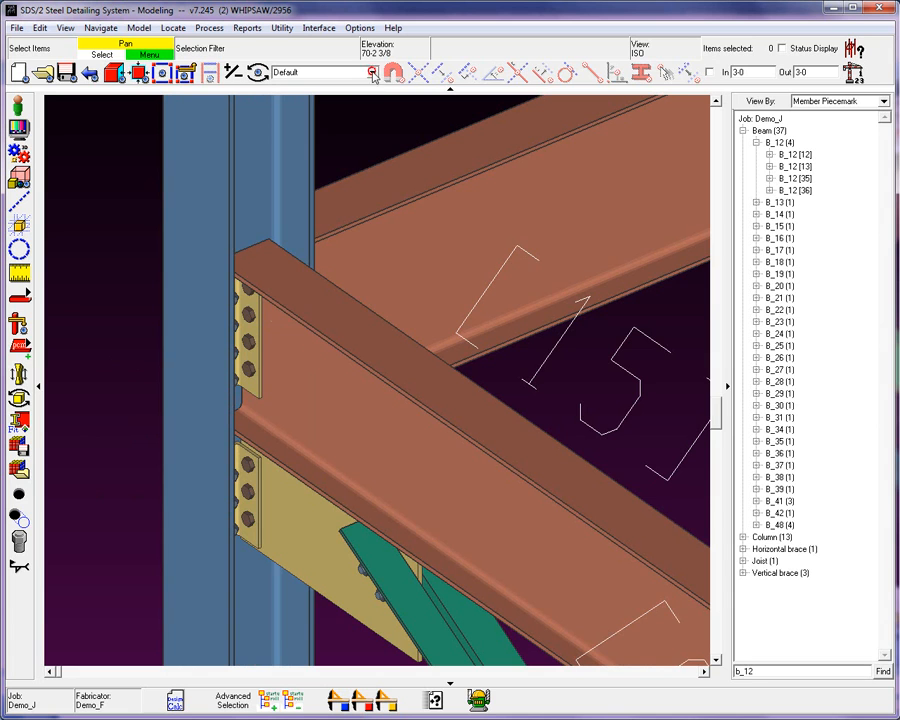
click(372, 72)
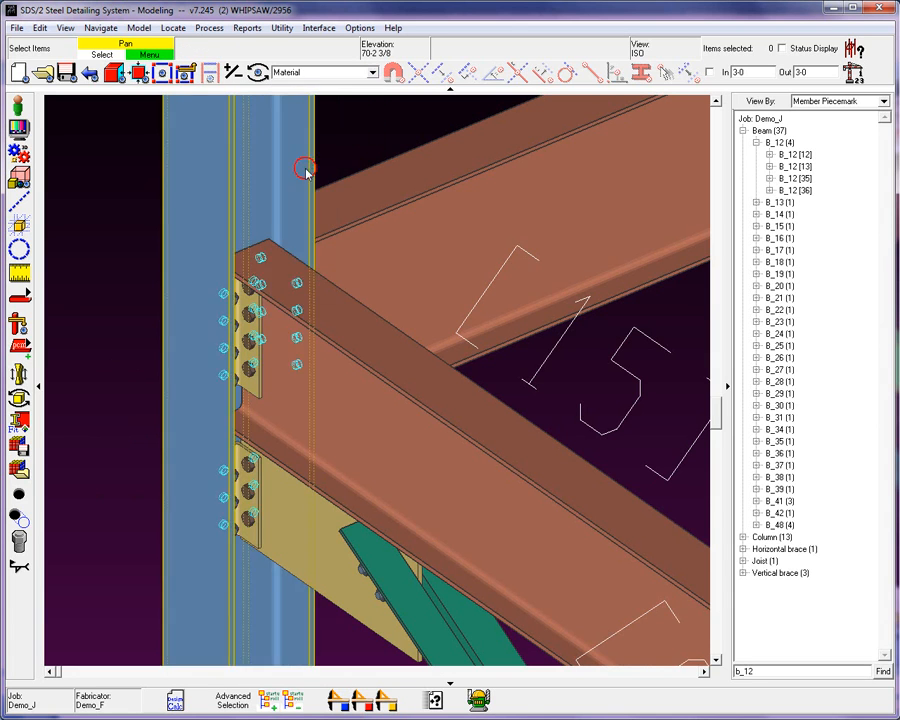
right_click(238, 247)
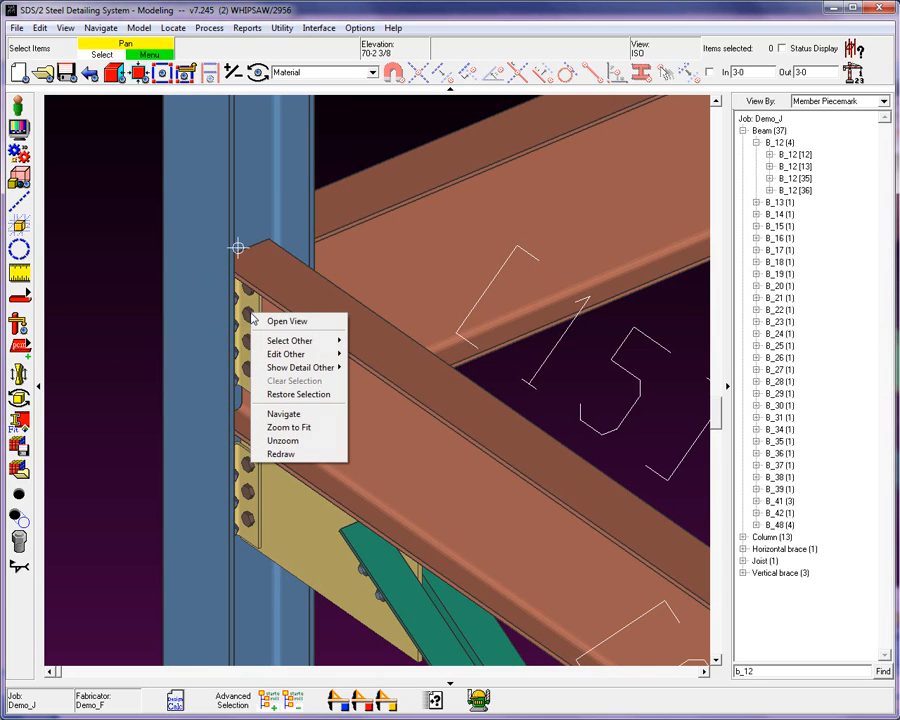
click(289, 340)
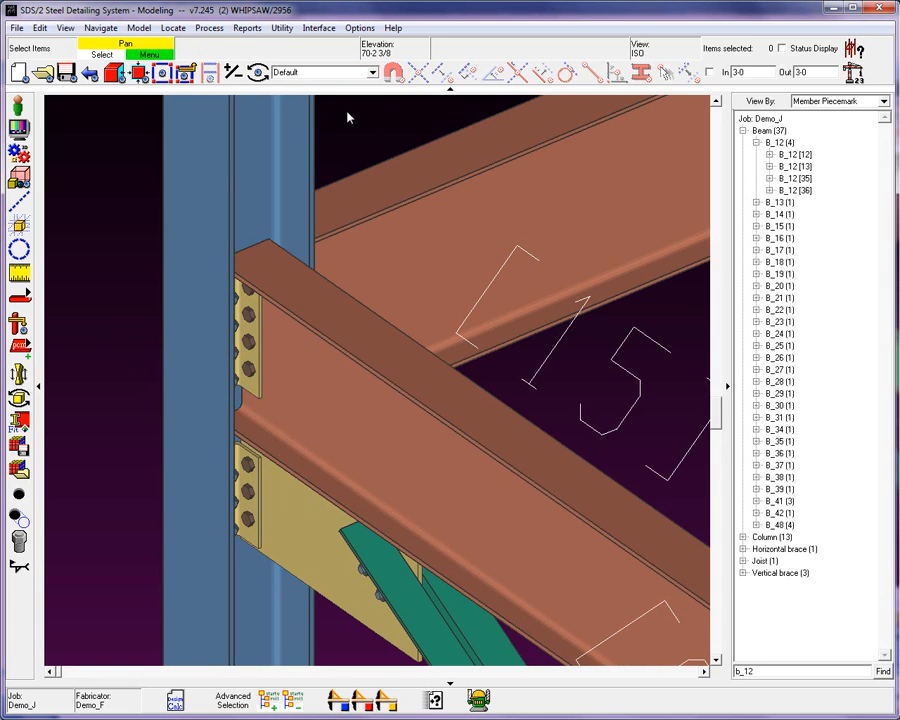
mouse_move(350, 153)
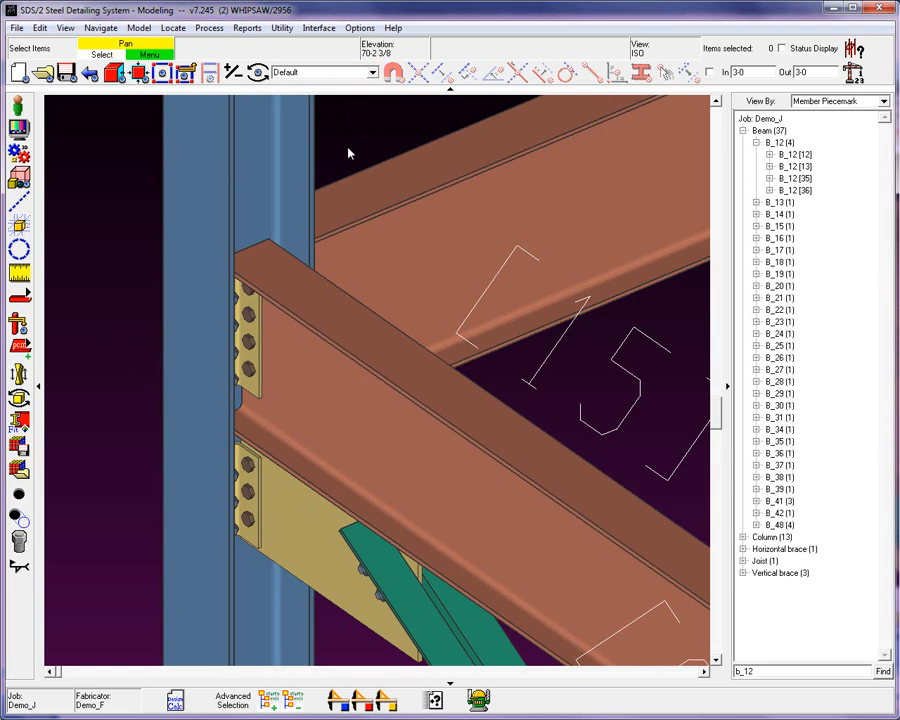
- Unzoom to the previous view from the right-click menu
right_click(350, 152)
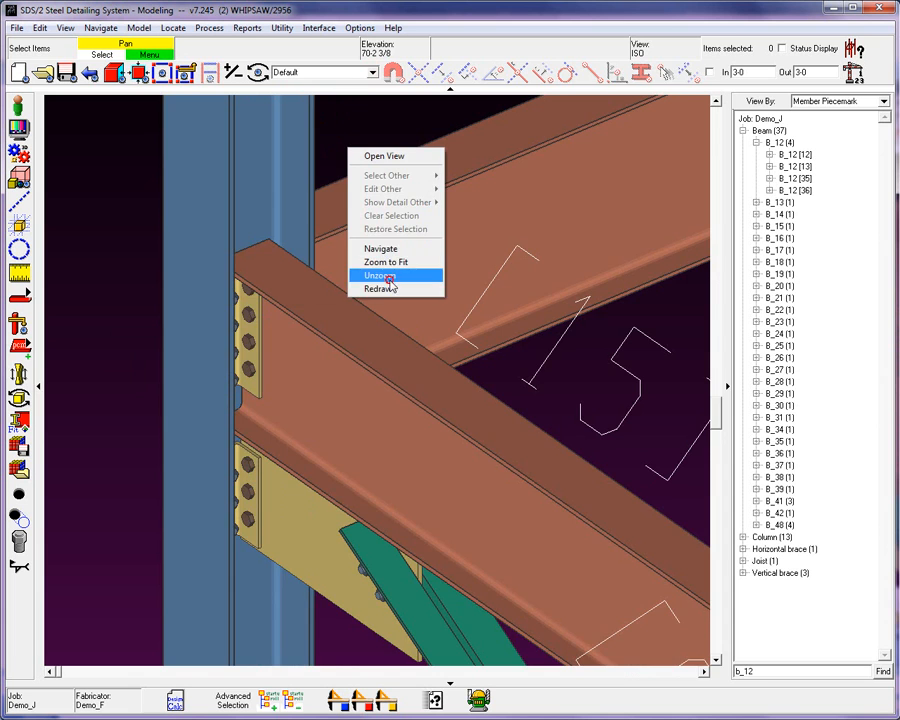
click(379, 275)
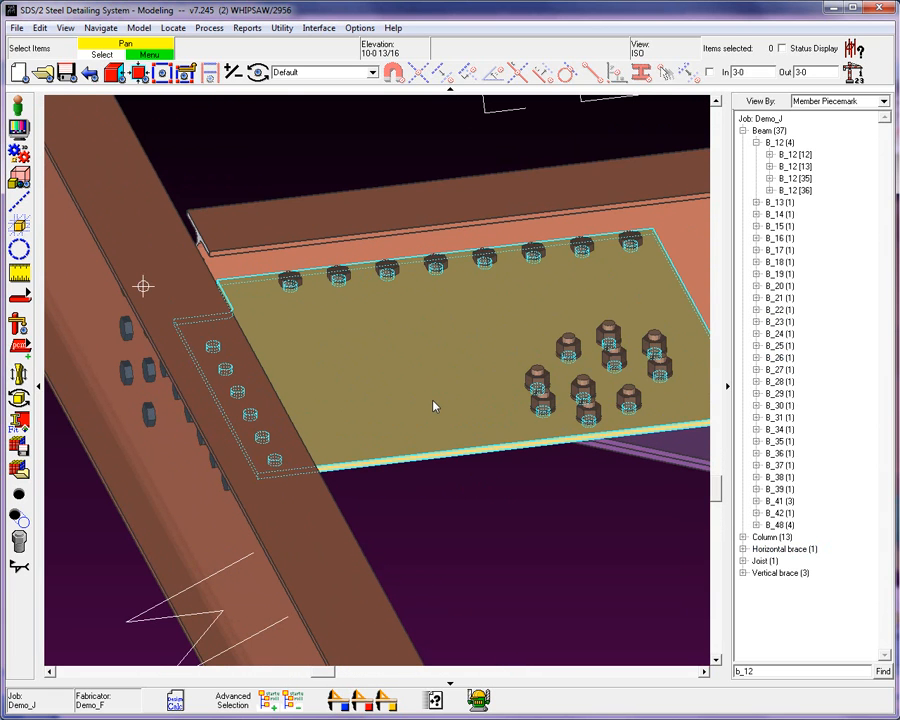
mouse_move(435, 405)
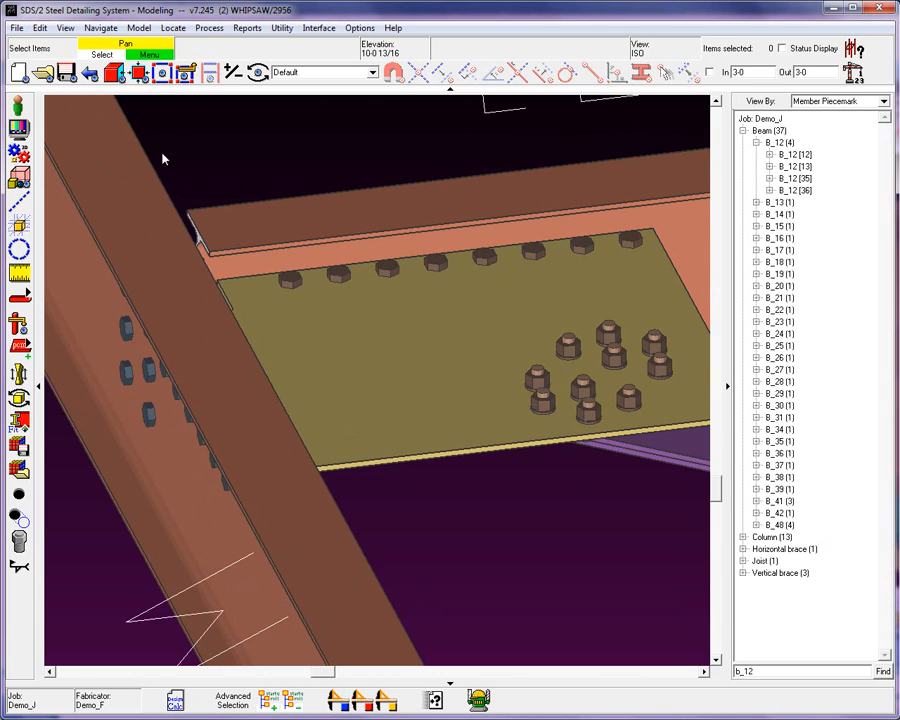
mouse_move(113, 72)
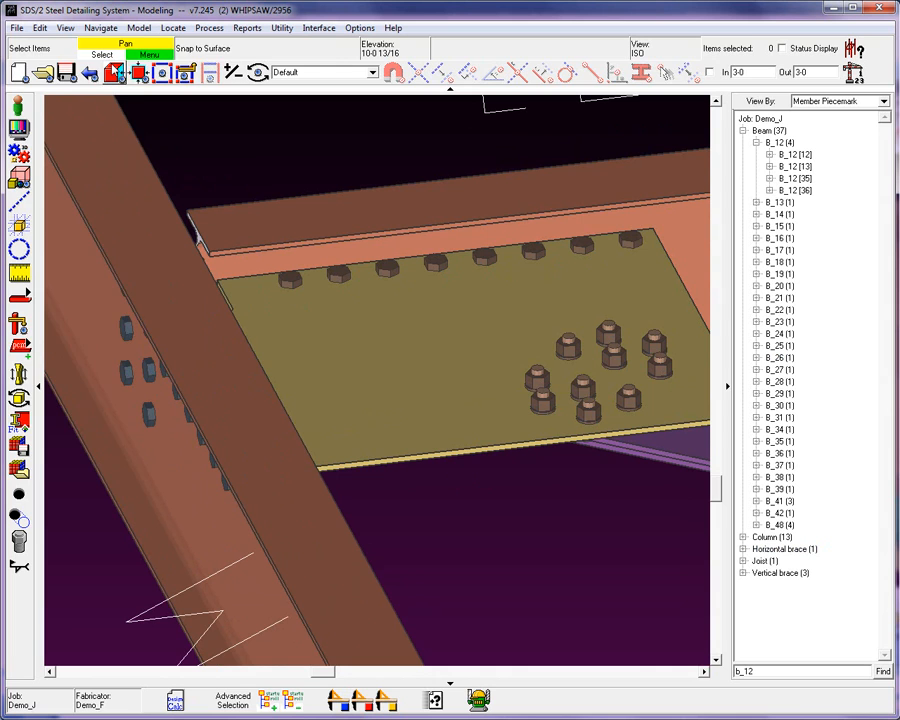
- Open the Navigate menu to reach Surface Mode
click(100, 27)
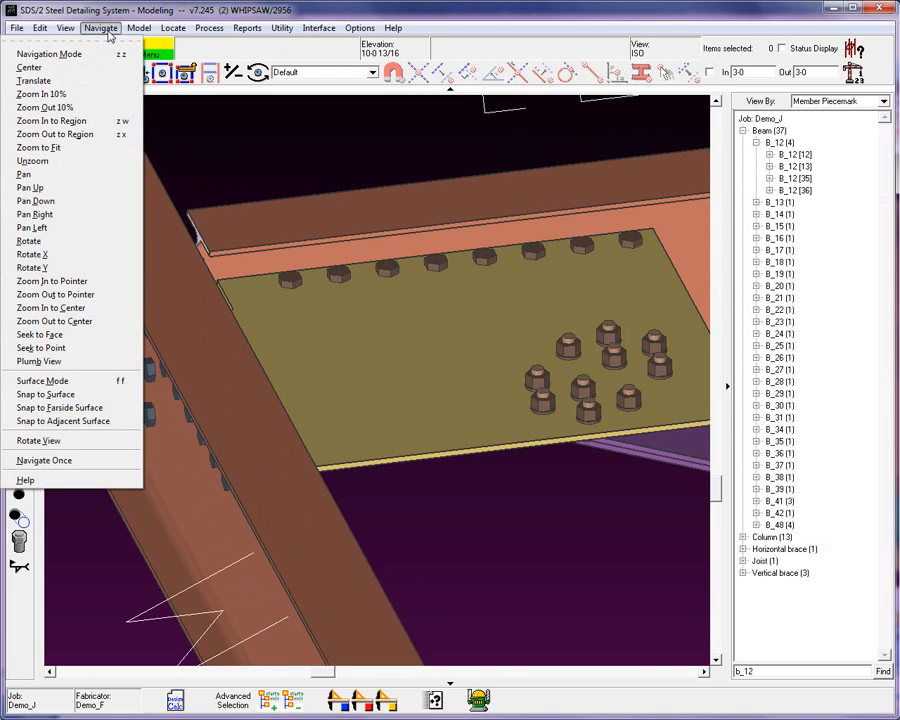
mouse_move(42, 381)
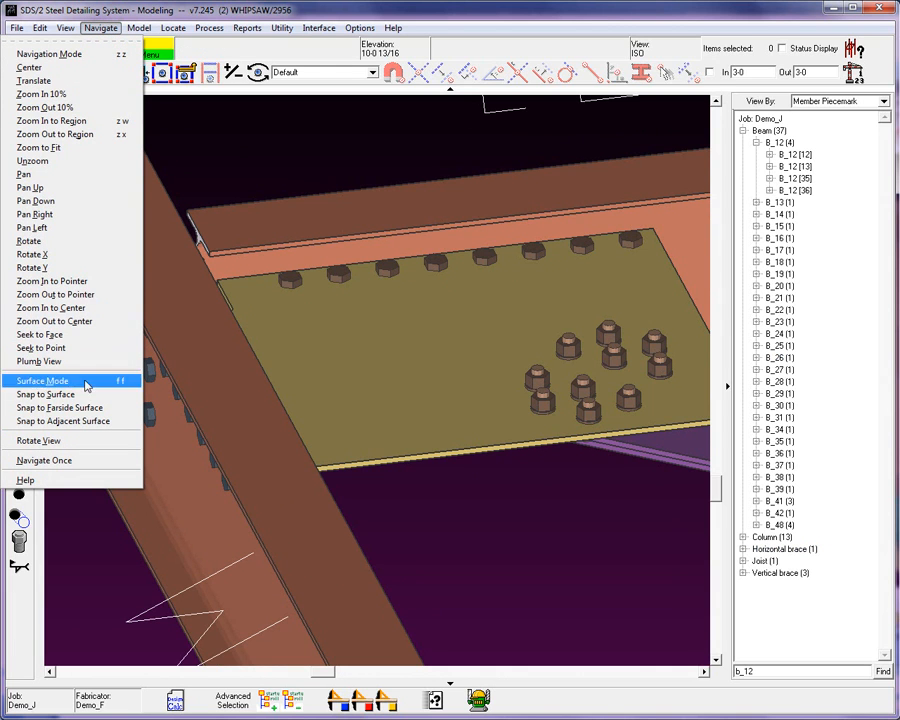
mouse_move(71, 407)
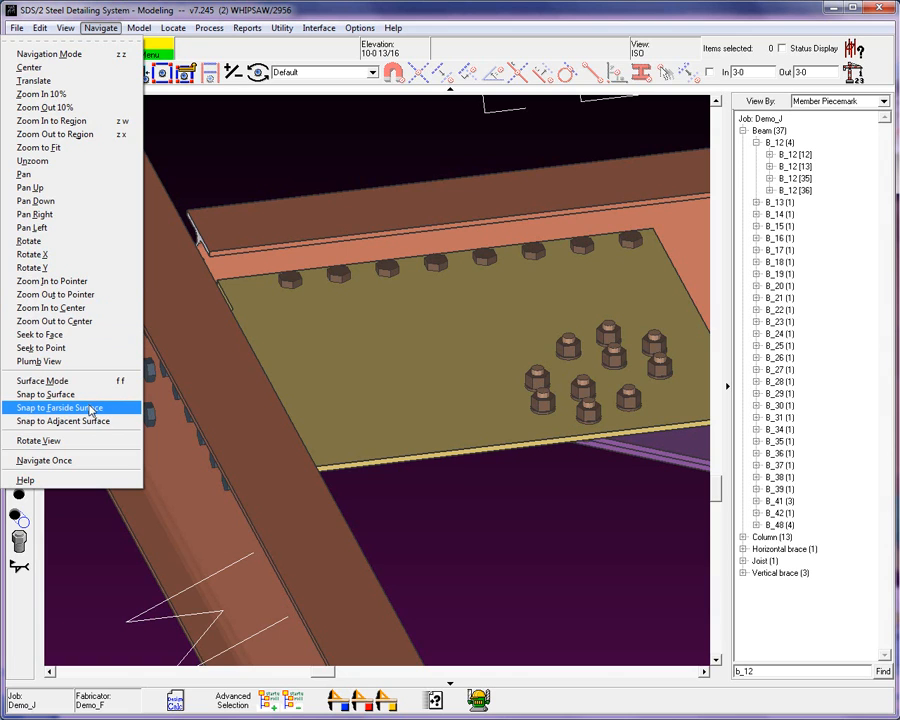
mouse_move(294, 150)
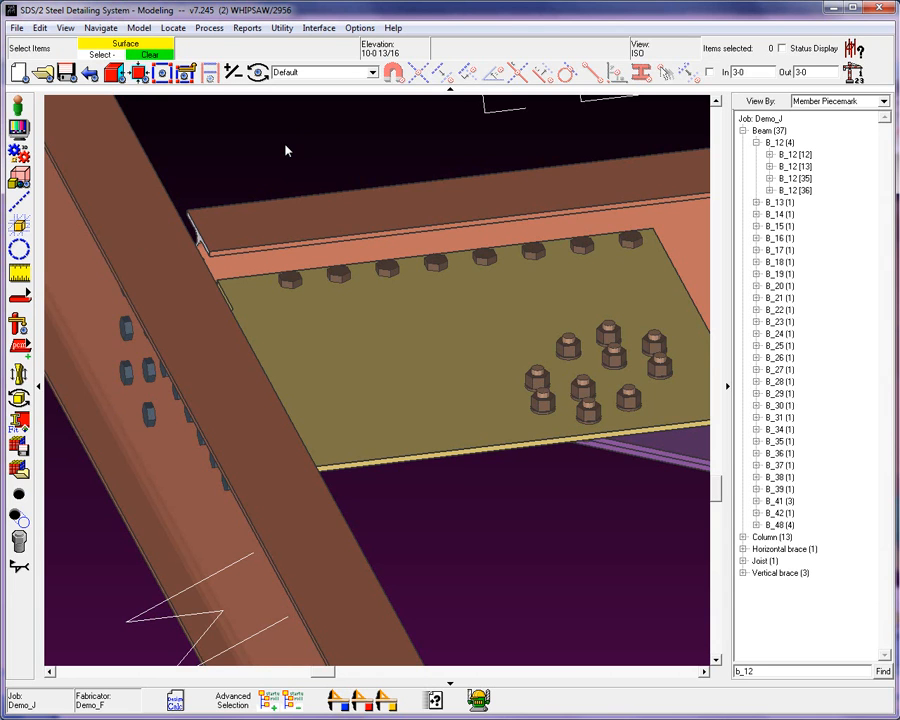
- Snap the view squarely onto the gusset plate face
click(338, 343)
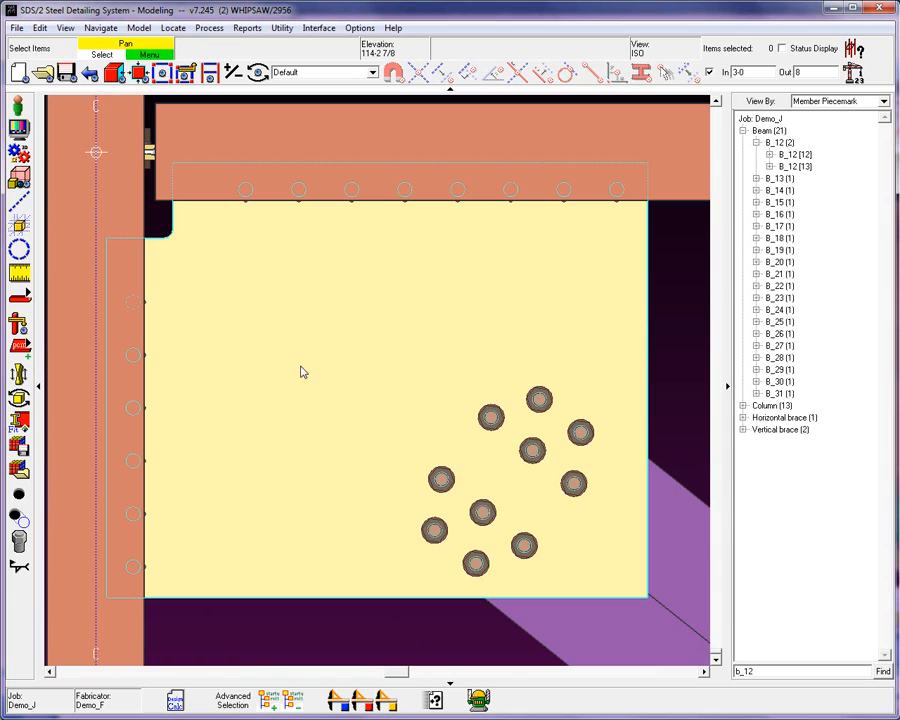
mouse_move(303, 372)
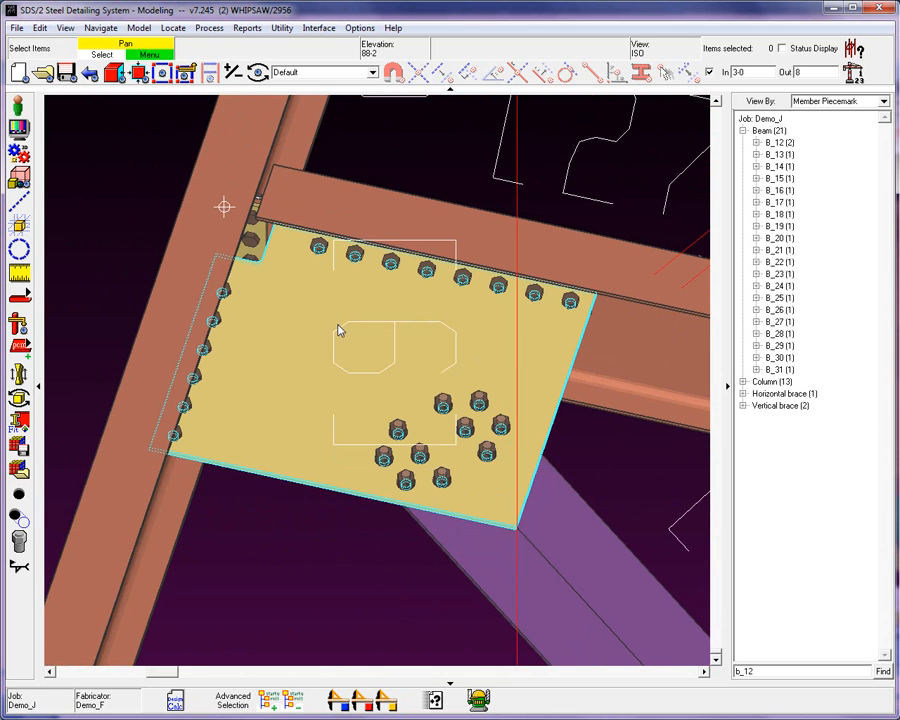
mouse_move(343, 393)
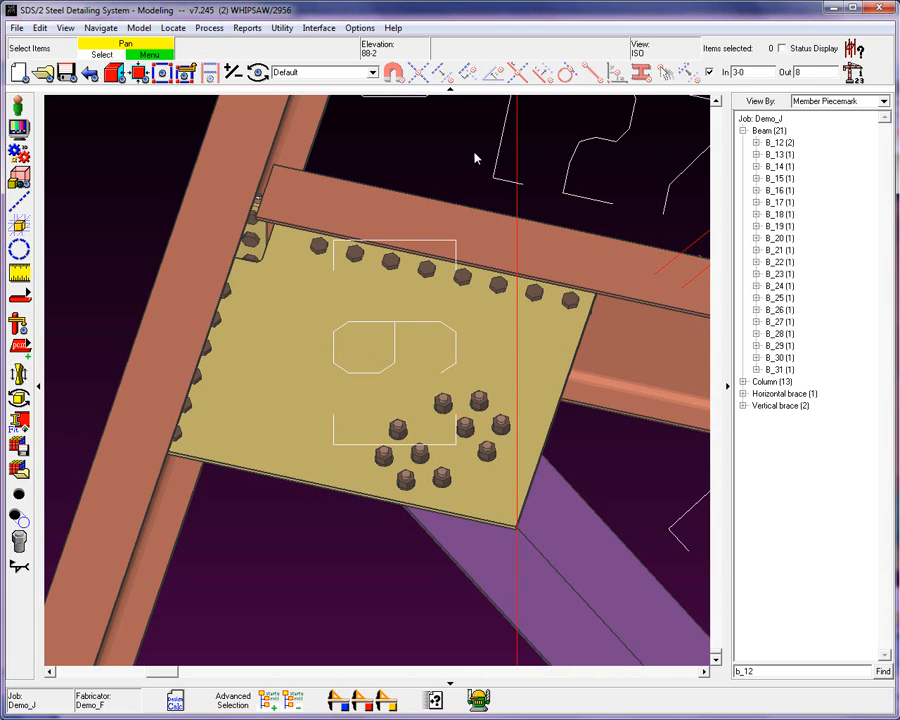
mouse_move(63, 142)
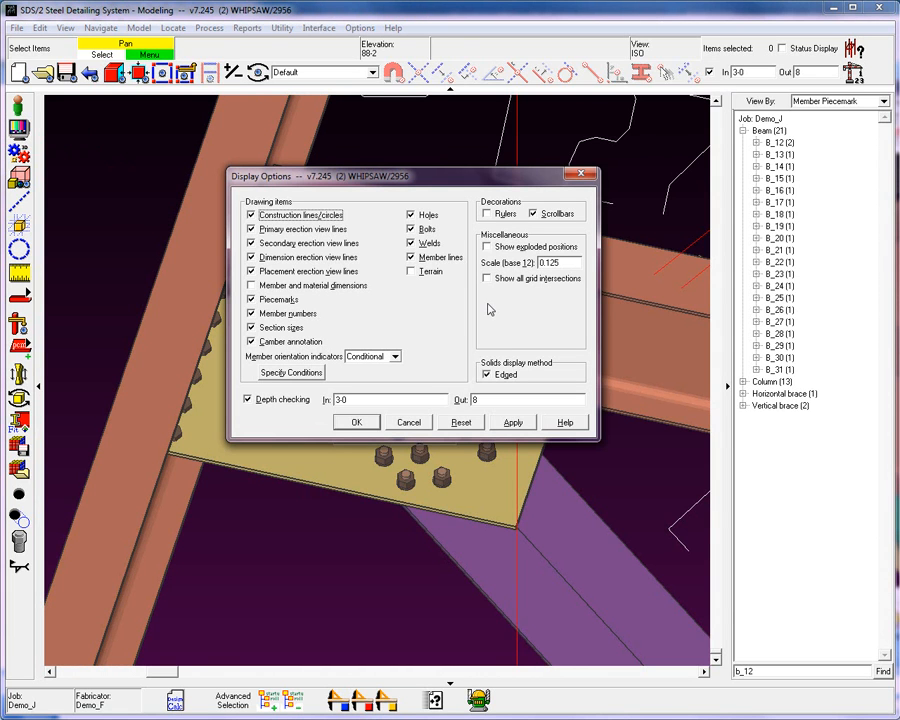
mouse_move(258, 412)
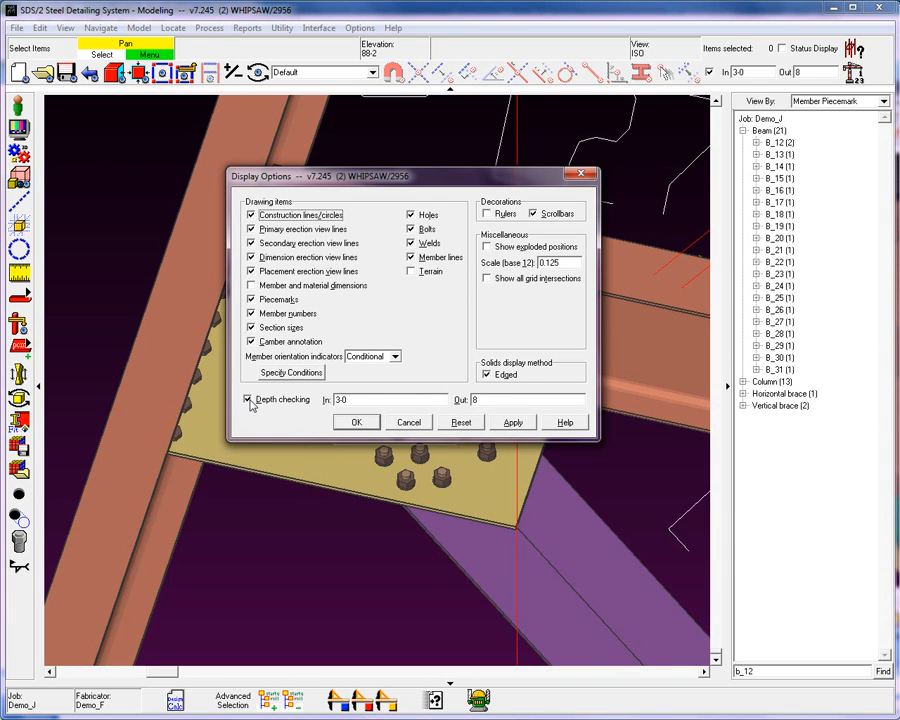
- Apply the depth-checking display options and move the dialog aside
click(513, 422)
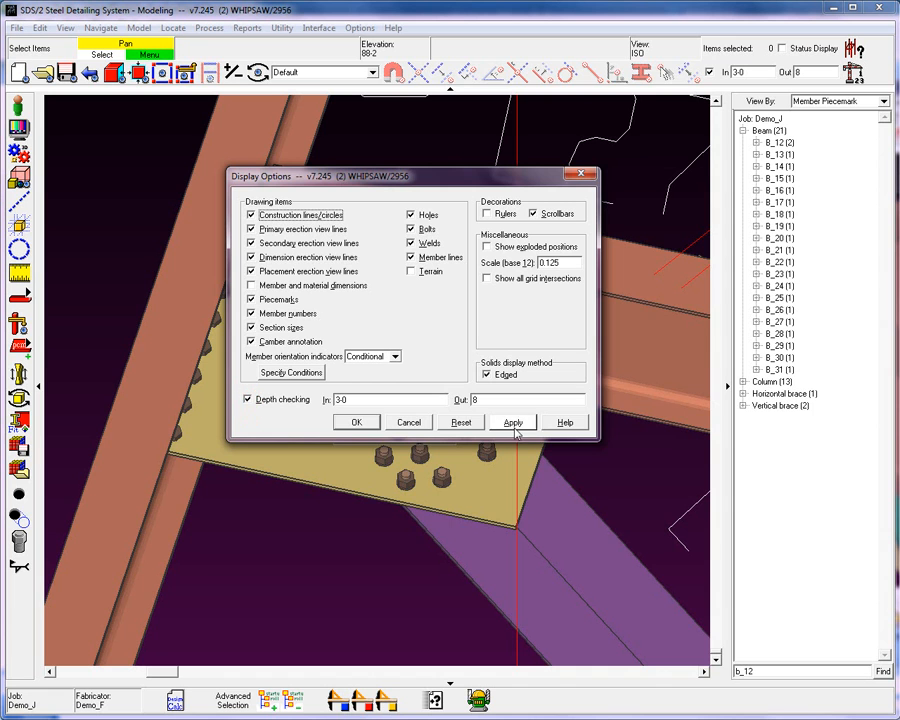
drag(410, 176, 560, 79)
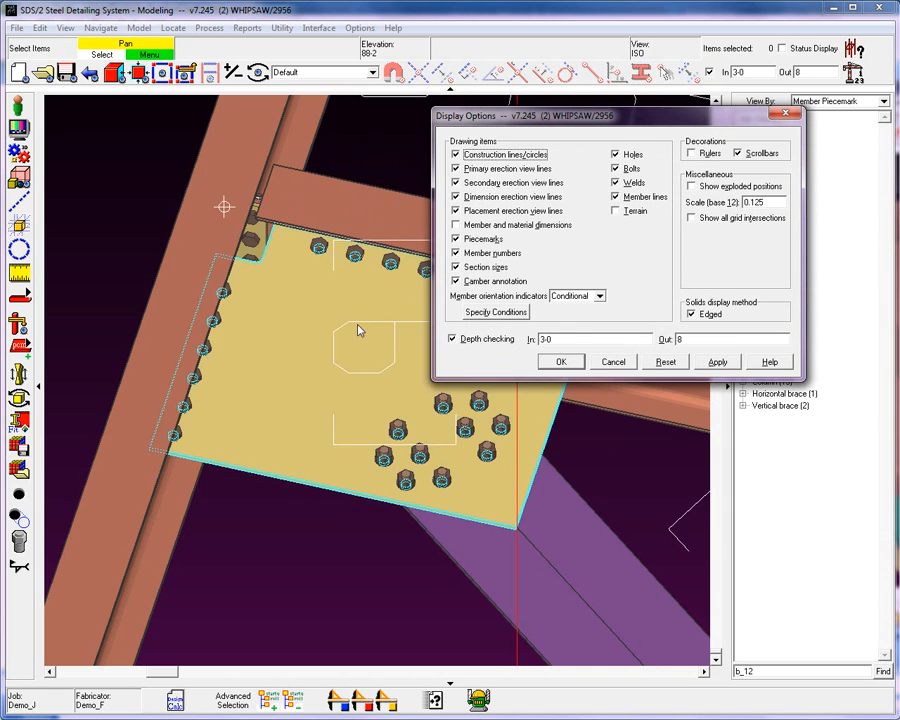
mouse_move(310, 375)
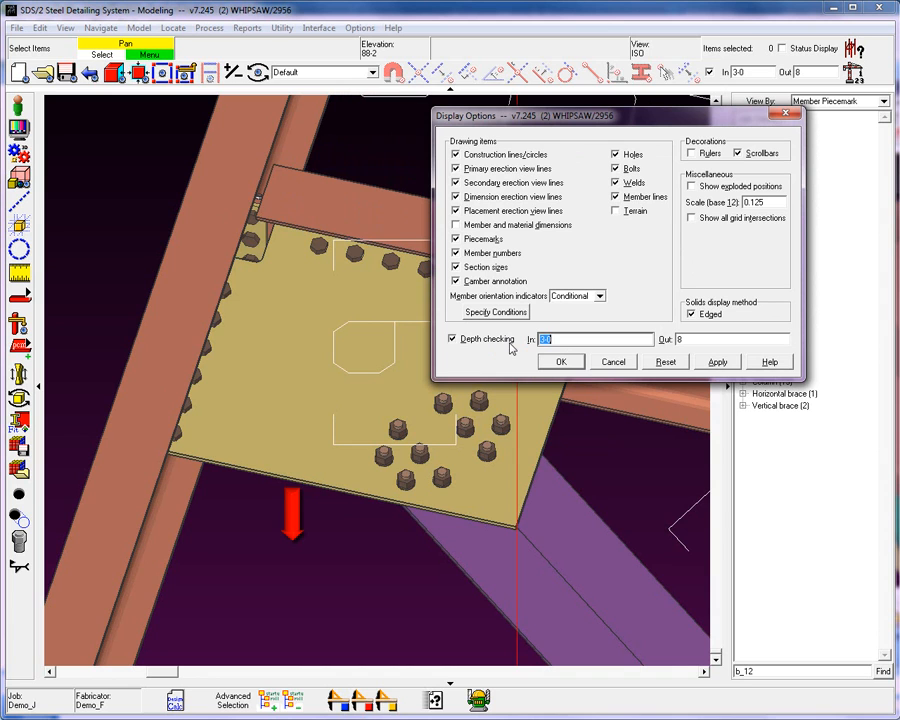
- Enter the depth checking value, setting limits to 3 in and 0 out
text(1)
click(732, 339)
text(0)
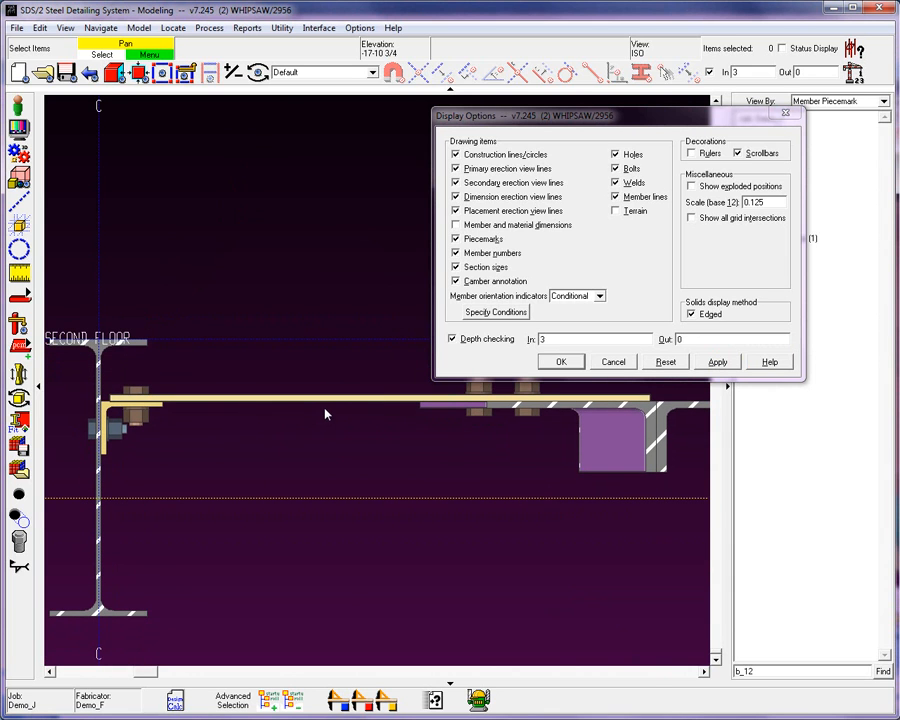
- Change depth checking limits to 12 in (1-0) and 3 out, revealing the full bolt group
click(322, 401)
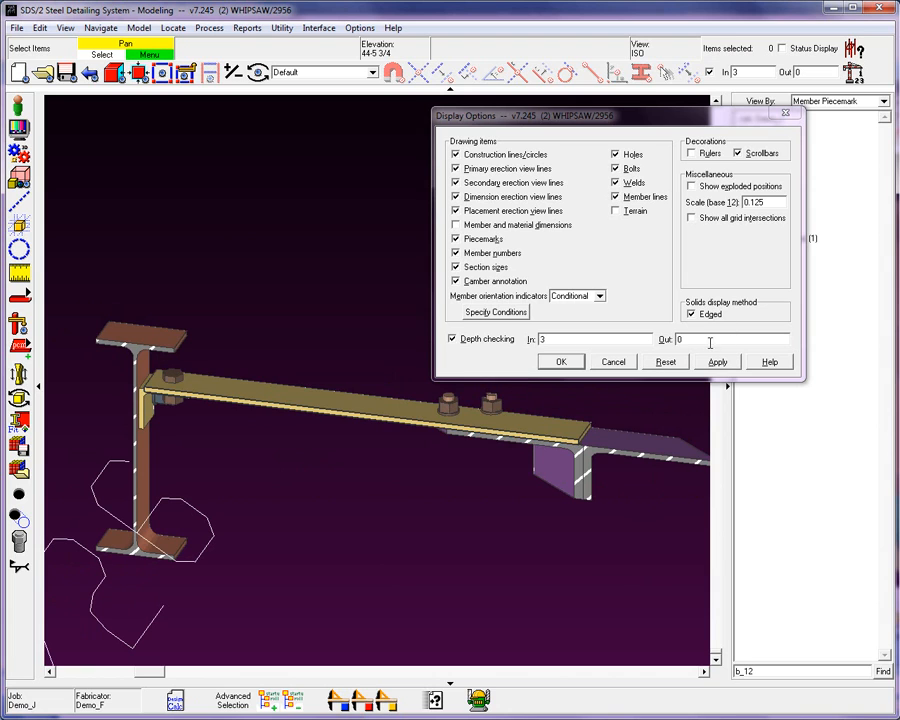
click(730, 339)
text(3)
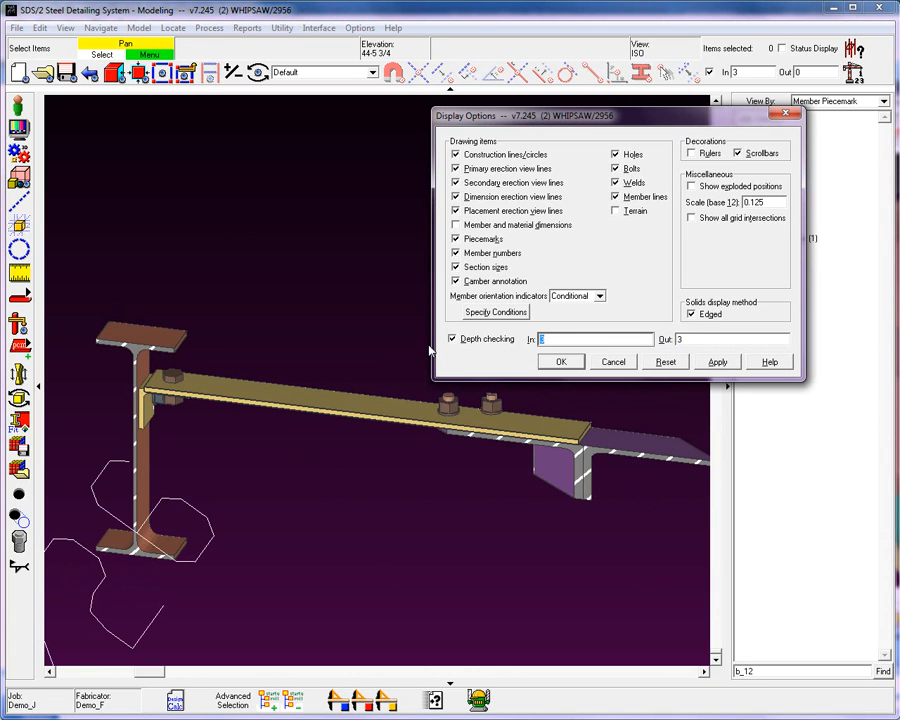
click(561, 361)
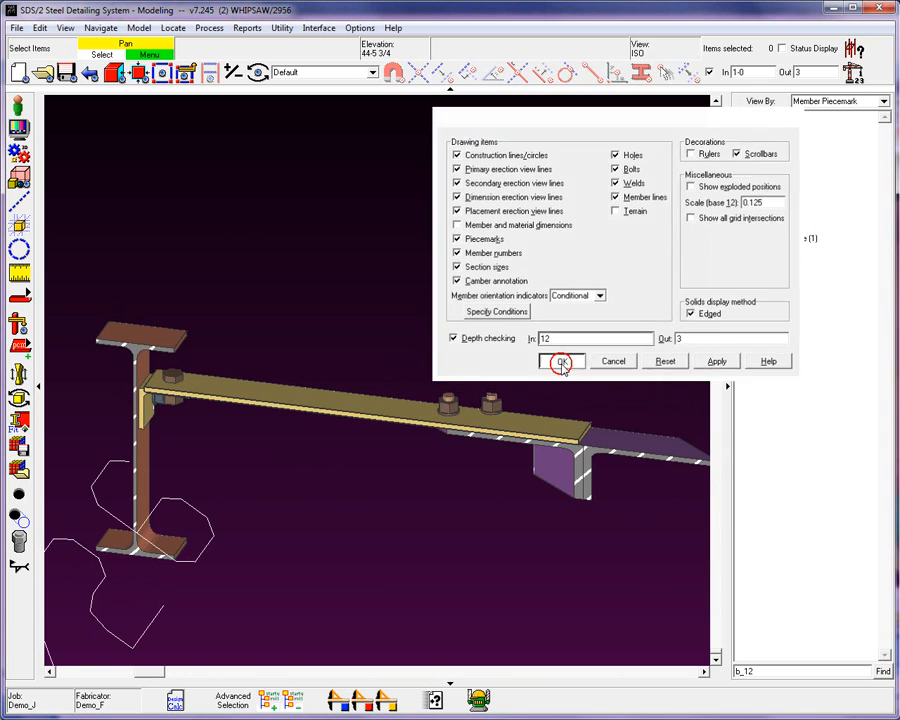
click(562, 361)
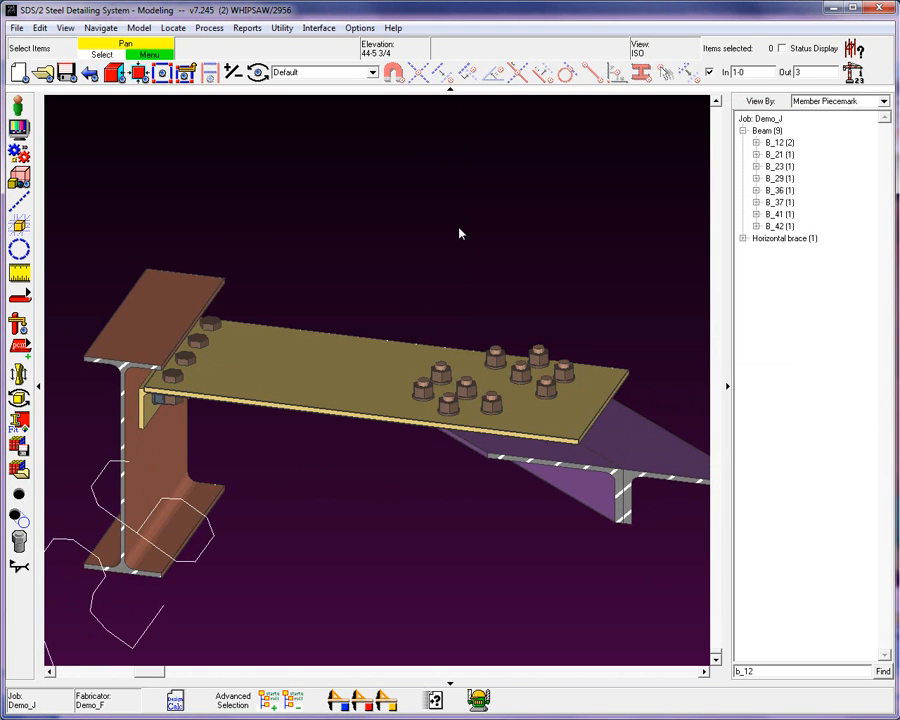